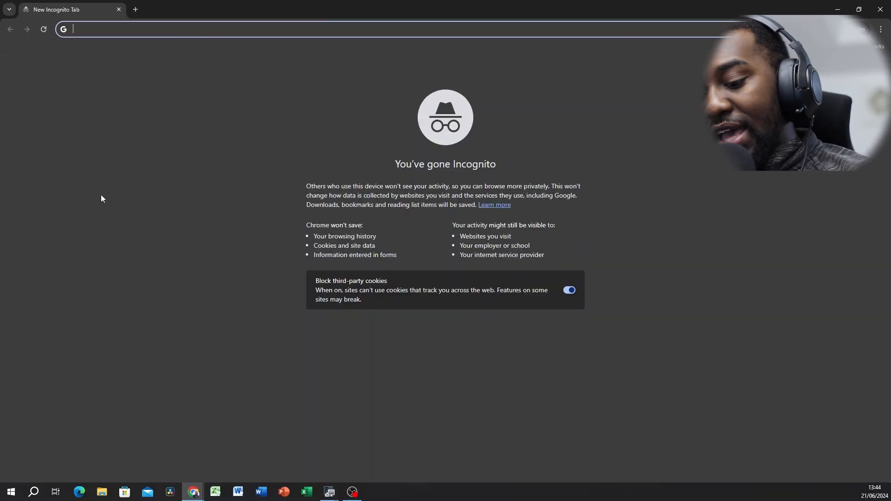
- Search Google for SOLID MIND in the incognito tab and decline the cookie request
{"action": "type", "text": "SOLOI"}
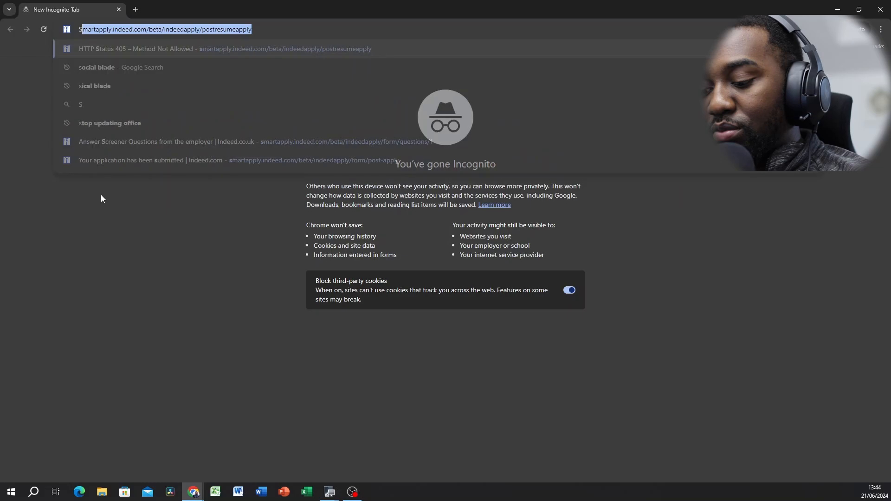
{"action": "type", "text": "SOLID MIN"}
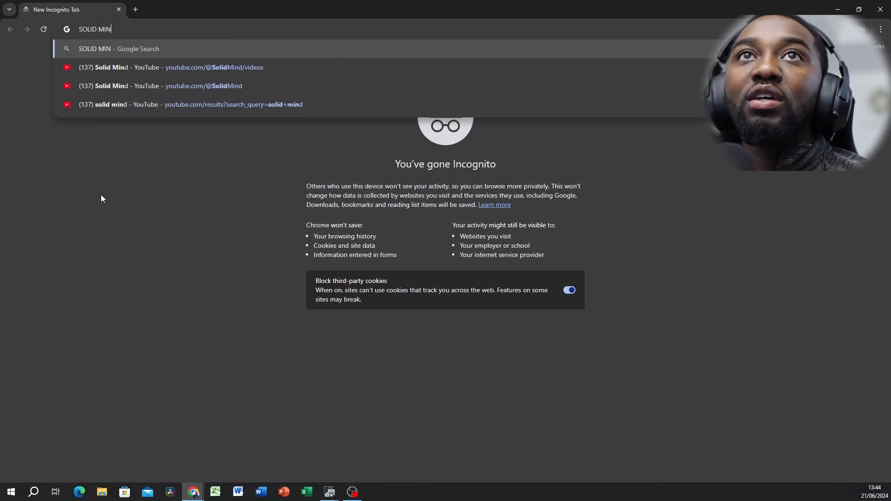
{"action": "key", "text": "Return"}
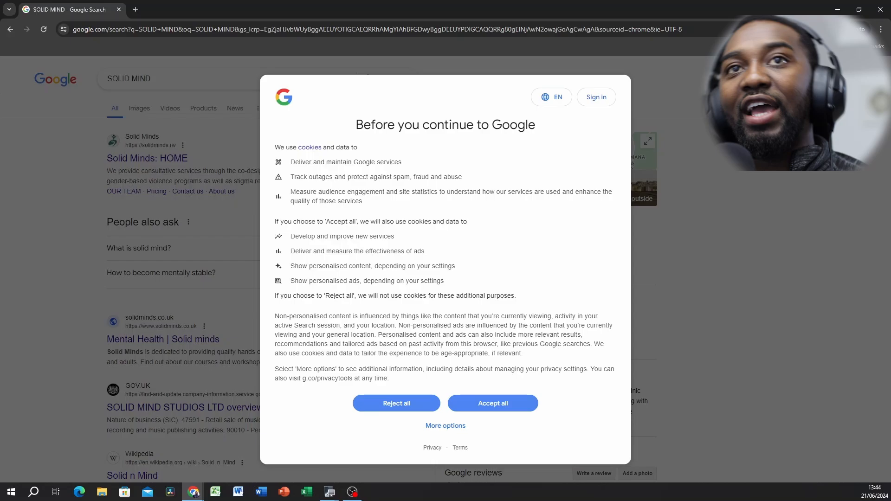
{"action": "mouse_move", "coordinate": [508, 277]}
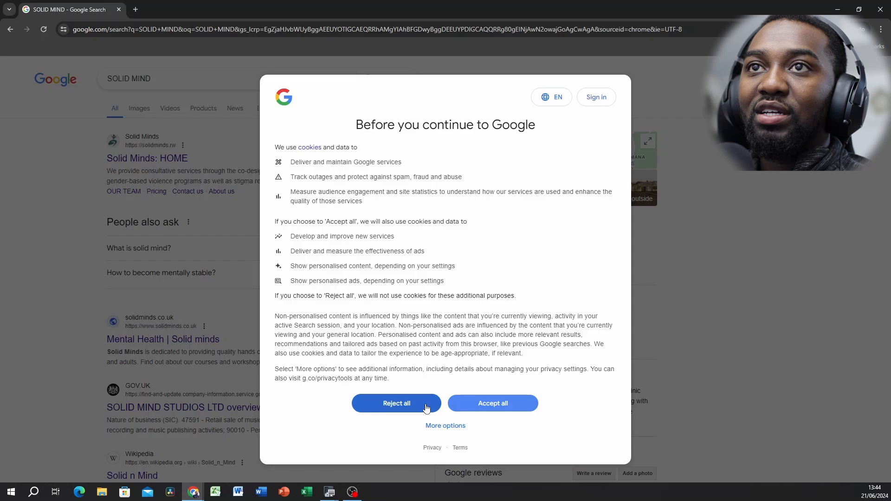
{"action": "left_click", "coordinate": [396, 403]}
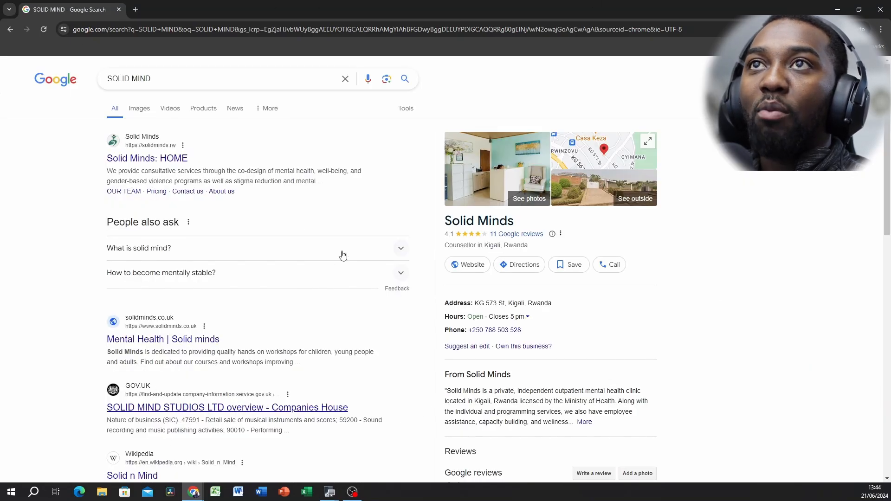
- Scroll through the results down to the Solid Mind YouTube listing
{"action": "scroll", "scroll_direction": "down", "scroll_amount": 3}
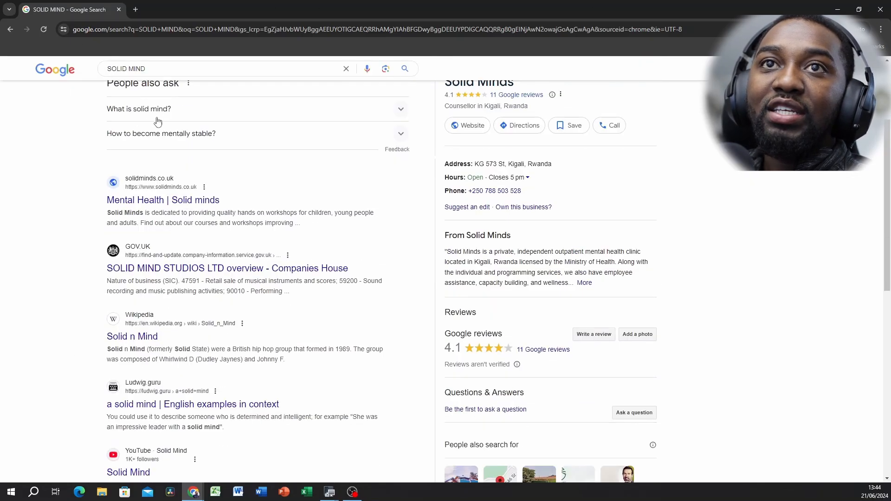
{"action": "scroll", "scroll_direction": "up", "scroll_amount": 3}
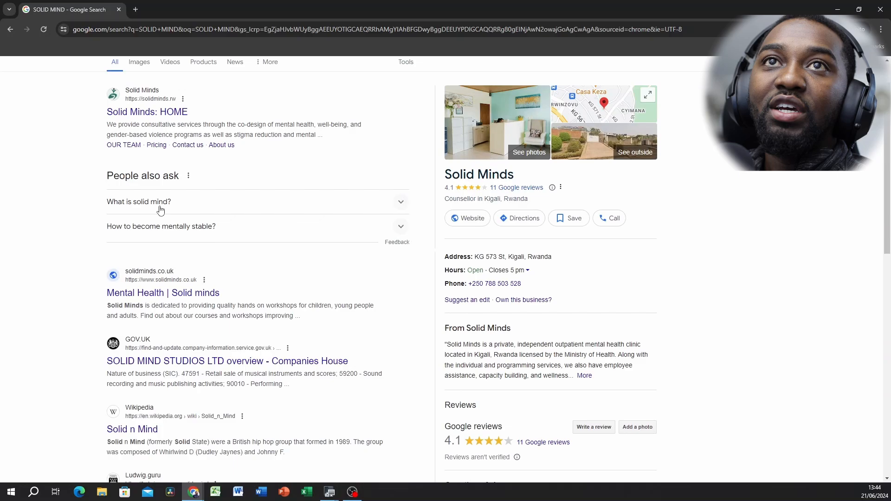
{"action": "scroll", "scroll_direction": "up", "scroll_amount": 3}
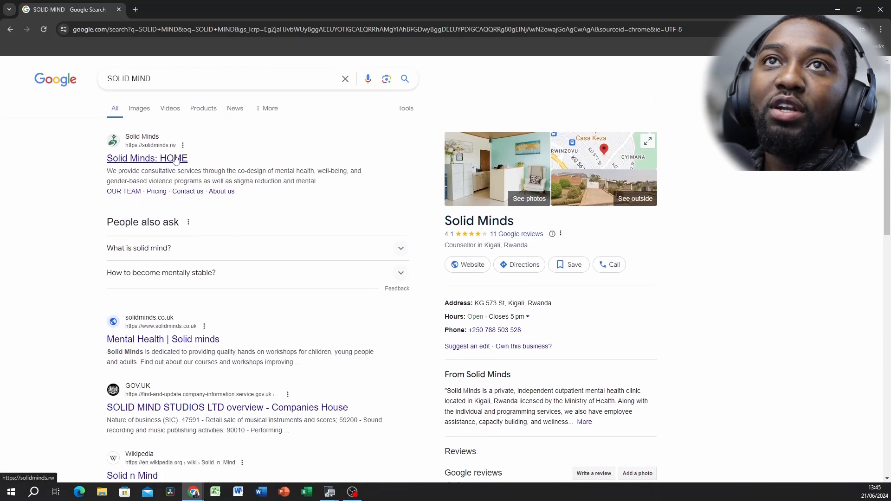
{"action": "scroll", "scroll_direction": "down", "scroll_amount": 3}
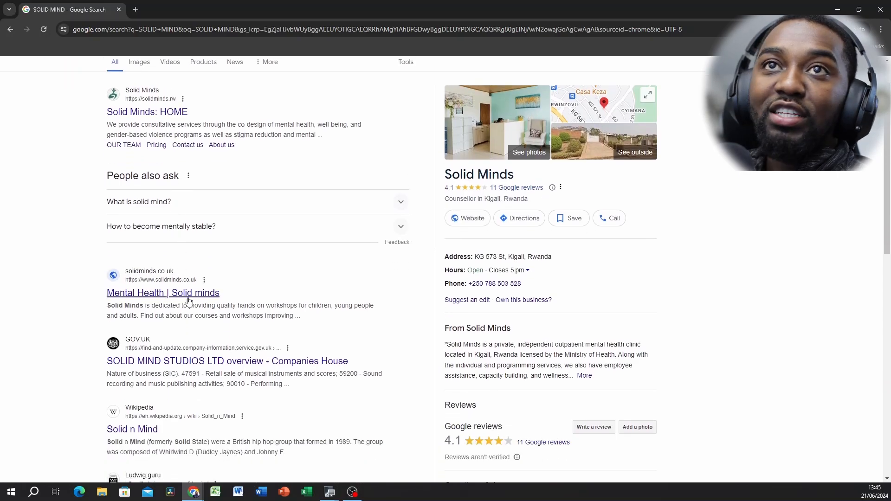
{"action": "scroll", "scroll_direction": "down", "scroll_amount": 3}
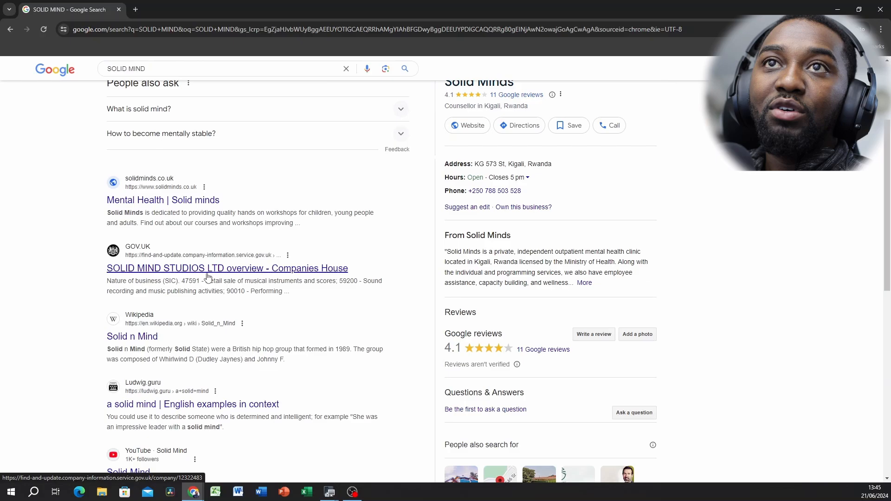
{"action": "scroll", "scroll_direction": "down", "scroll_amount": 3}
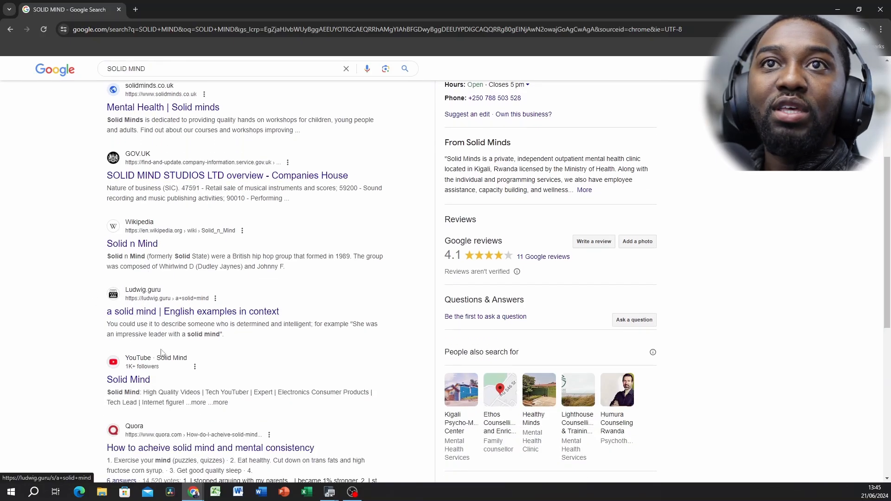
- Open the Solid Mind YouTube channel, decline YouTube's cookies and browse its videos and Shorts
{"action": "left_click", "coordinate": [128, 379]}
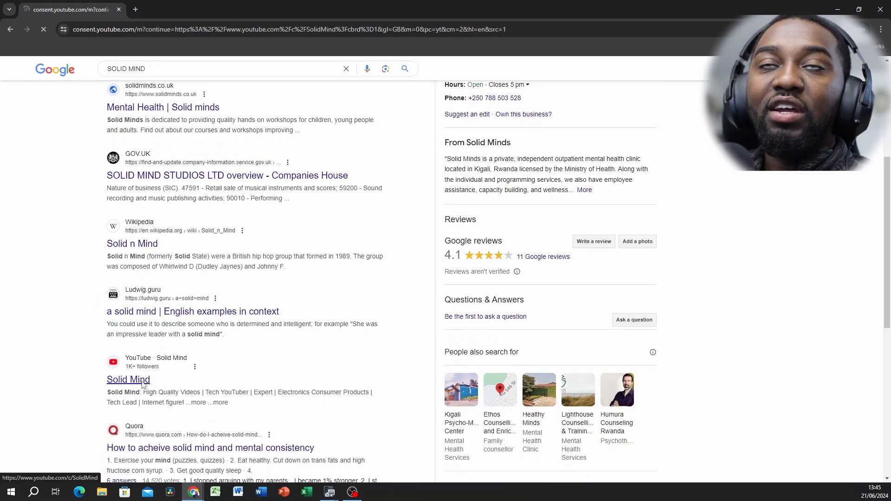
{"action": "left_click", "coordinate": [128, 380]}
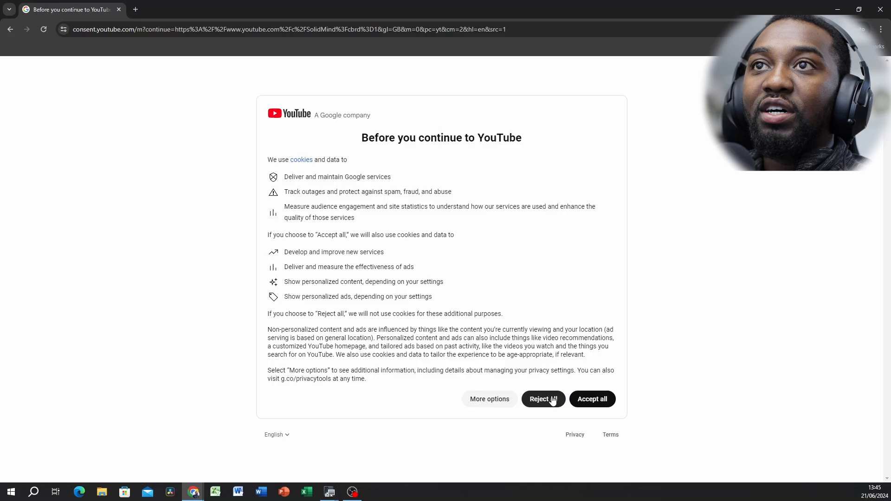
{"action": "left_click", "coordinate": [542, 399]}
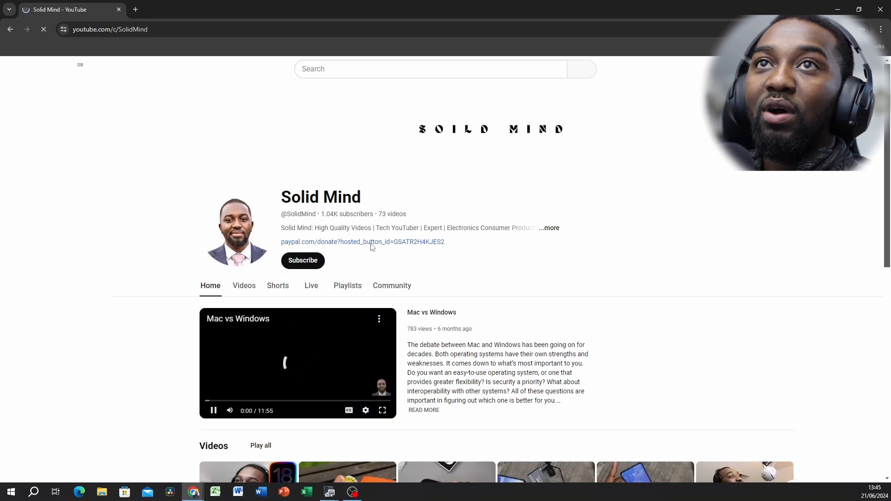
{"action": "left_click", "coordinate": [16, 69]}
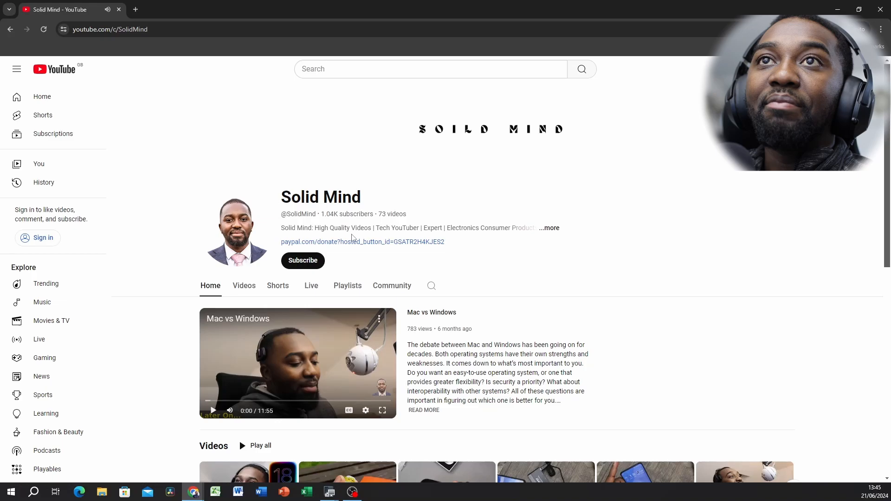
{"action": "scroll", "scroll_direction": "down", "scroll_amount": 3}
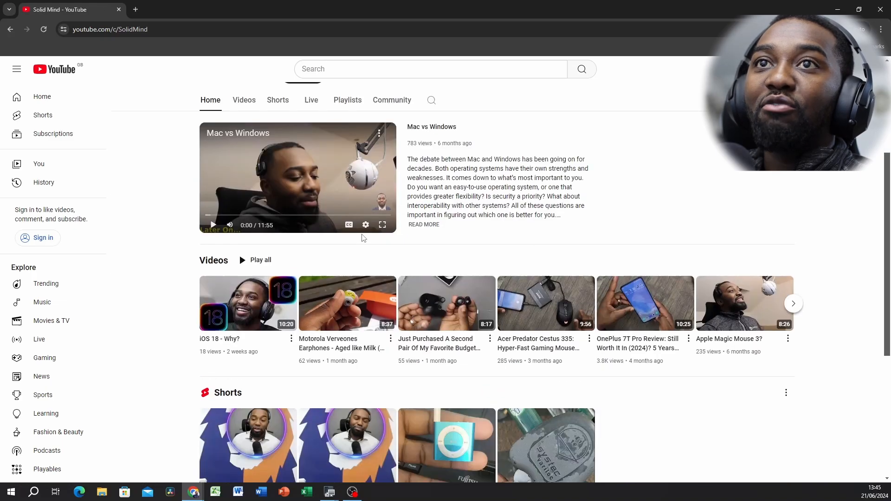
{"action": "scroll", "scroll_direction": "down", "scroll_amount": 3}
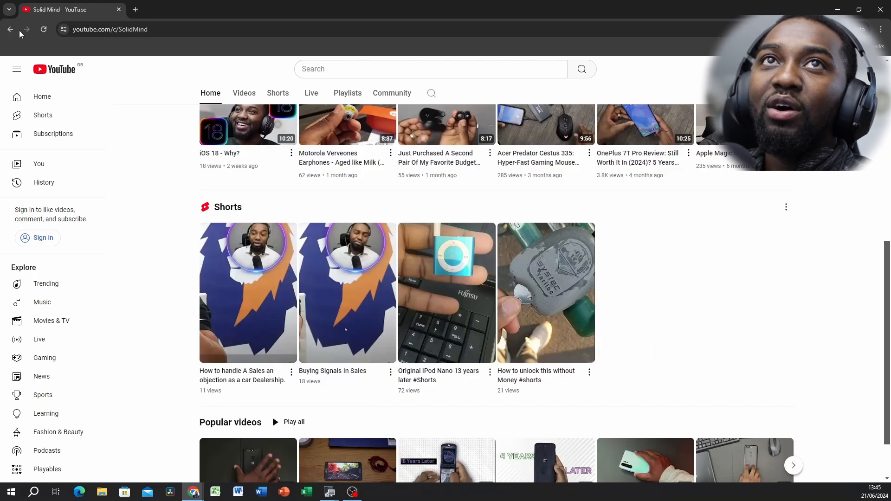
- Return to the results and run a fresh Google search for ask jeeves
{"action": "left_click", "coordinate": [10, 29]}
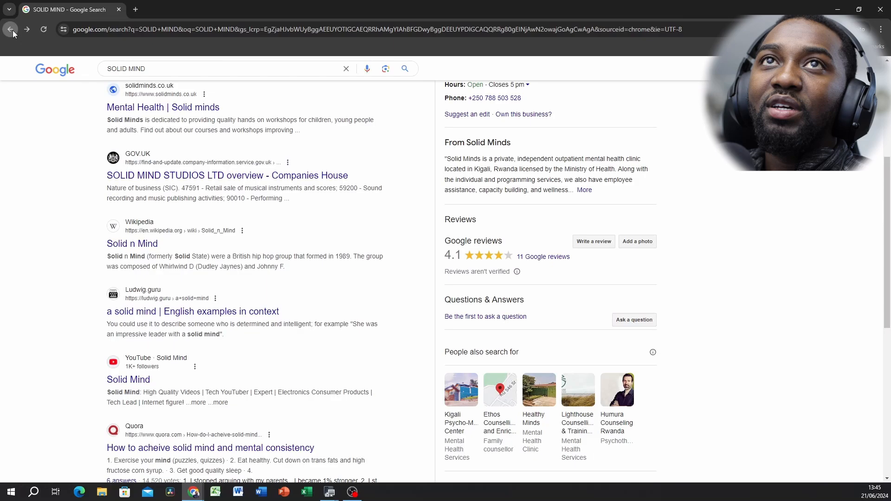
{"action": "scroll", "scroll_direction": "up", "scroll_amount": 3}
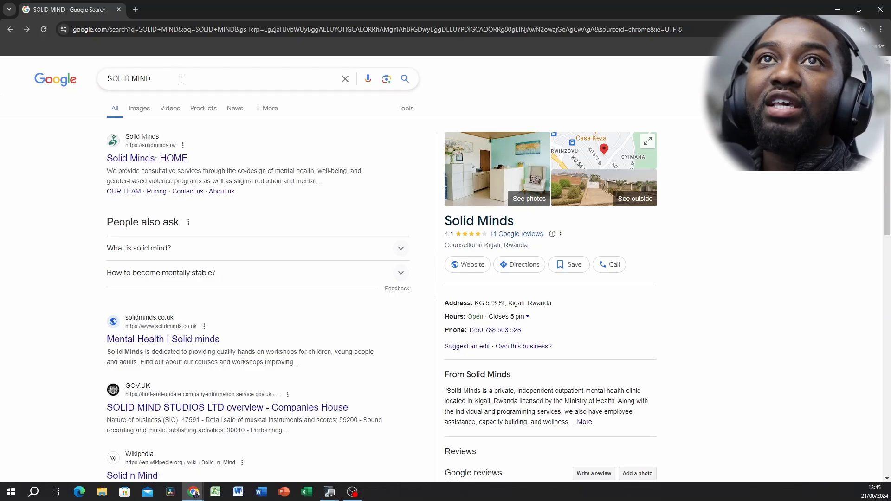
{"action": "type", "text": "ask"}
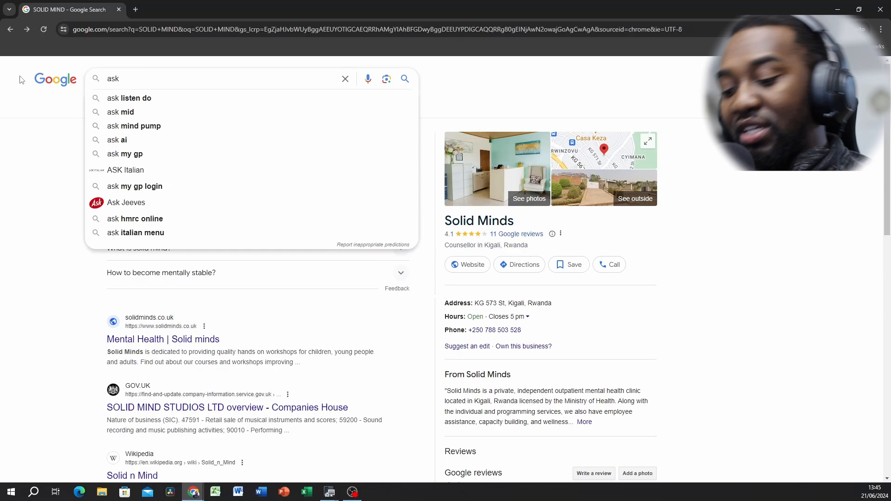
{"action": "type", "text": "jee"}
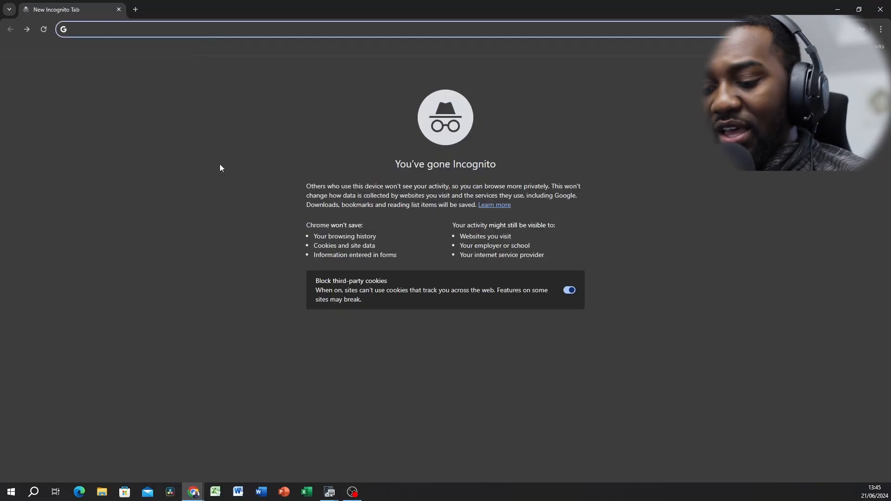
{"action": "type", "text": "ask jeeves"}
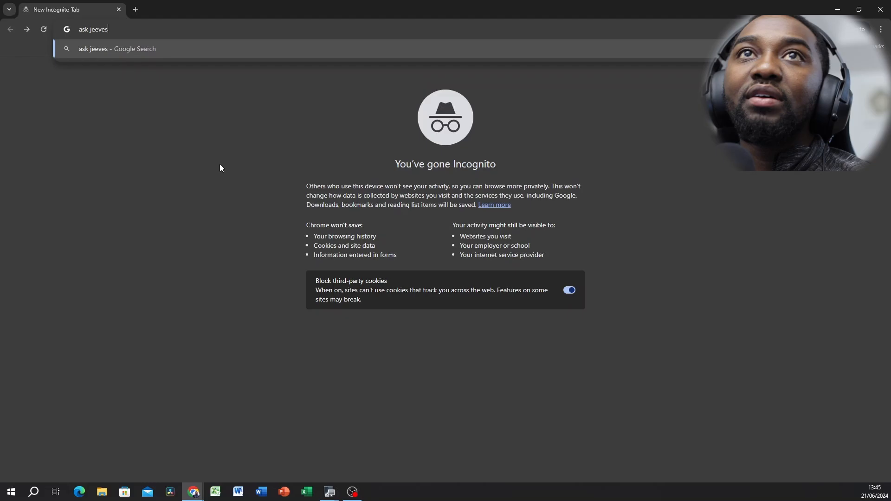
{"action": "key", "text": "Return"}
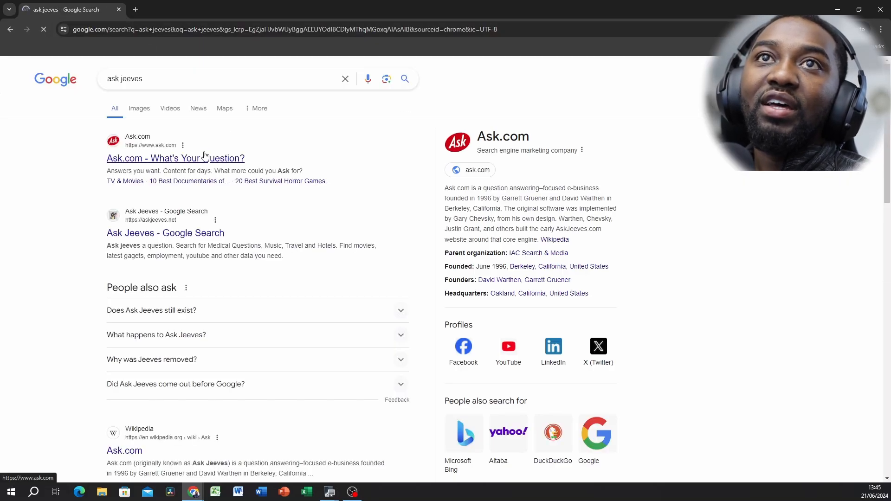
- Open Ask.com and search it for solid mind
{"action": "left_click", "coordinate": [175, 158]}
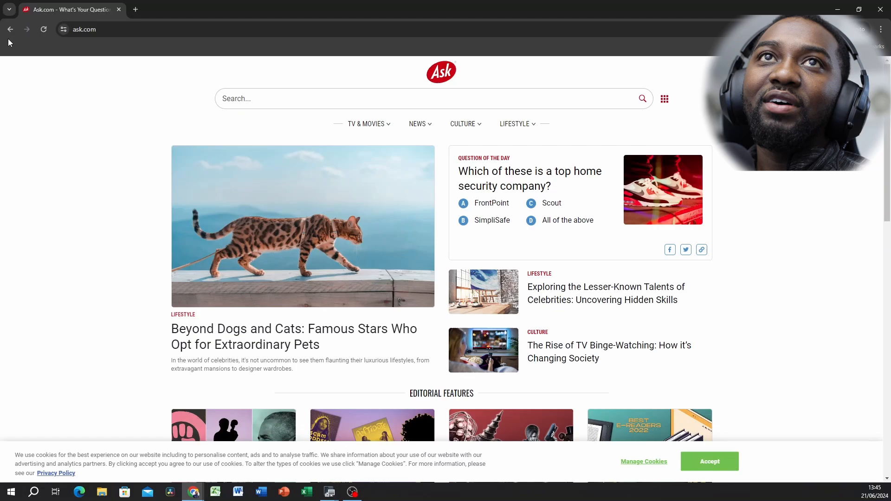
{"action": "mouse_move", "coordinate": [306, 163]}
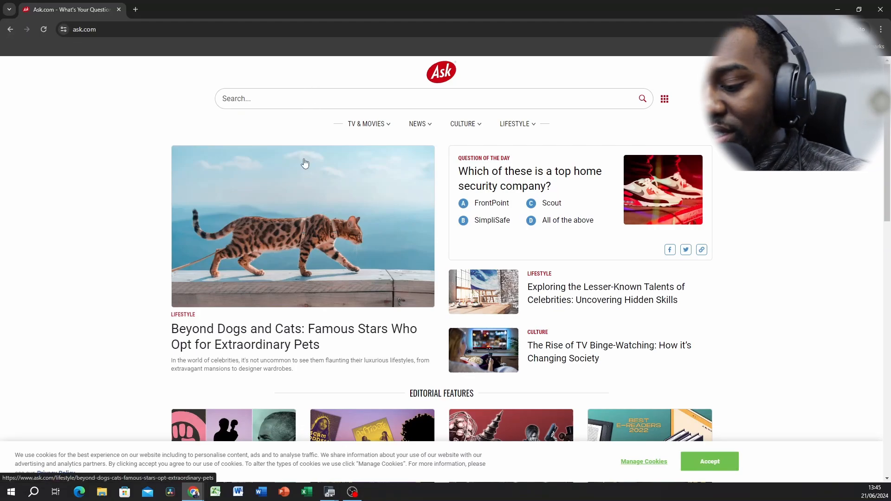
{"action": "type", "text": "solid mind"}
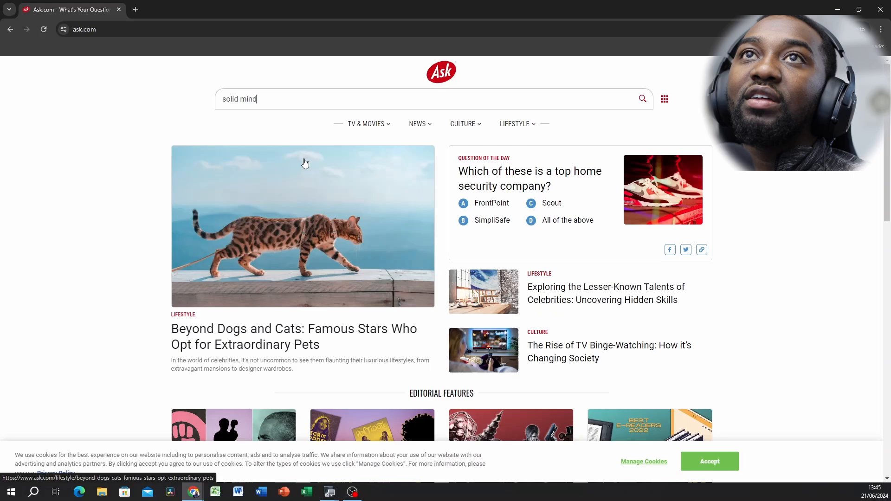
{"action": "left_click", "coordinate": [641, 98]}
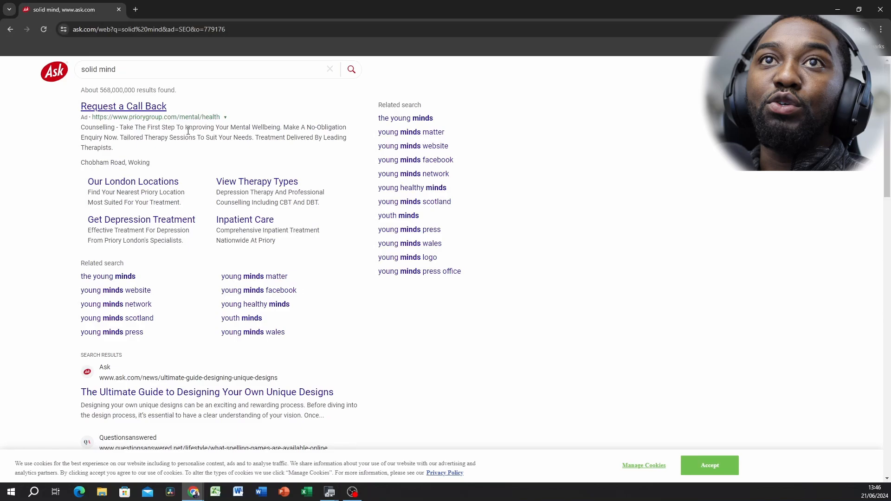
- Review the first page of Ask.com results for solid mind
{"action": "scroll", "scroll_direction": "down", "scroll_amount": 3}
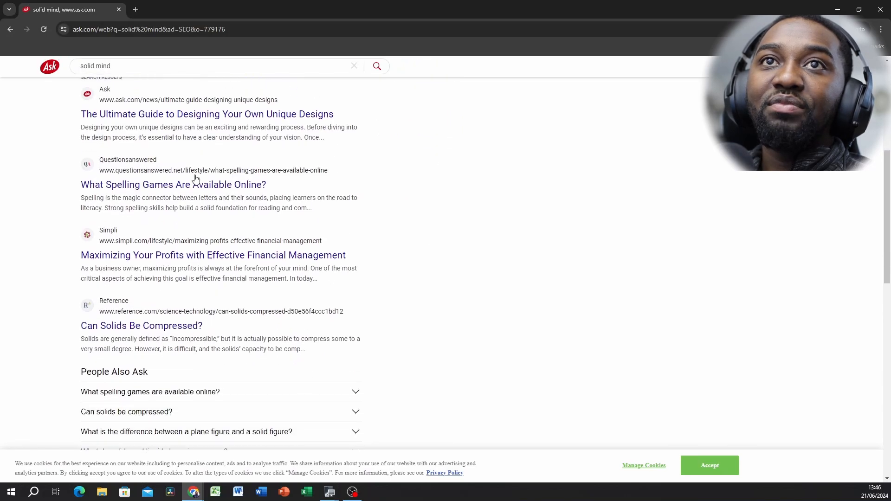
{"action": "scroll", "scroll_direction": "up", "scroll_amount": 3}
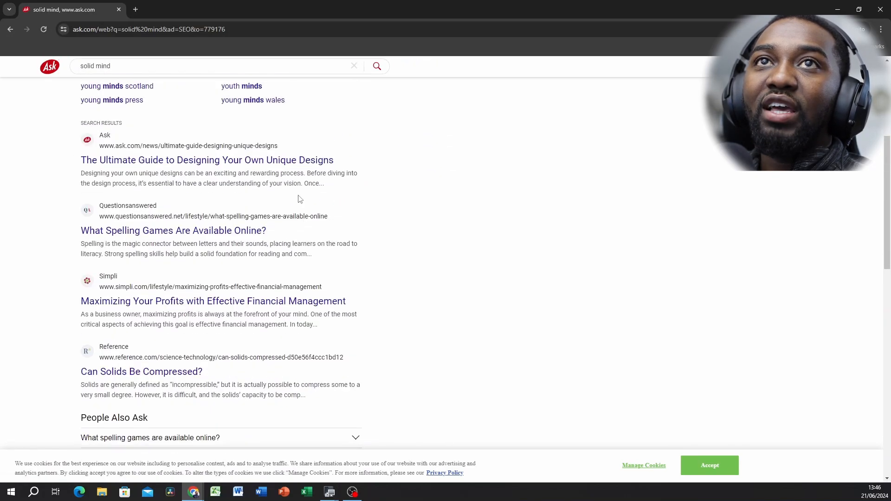
{"action": "scroll", "scroll_direction": "up", "scroll_amount": 3}
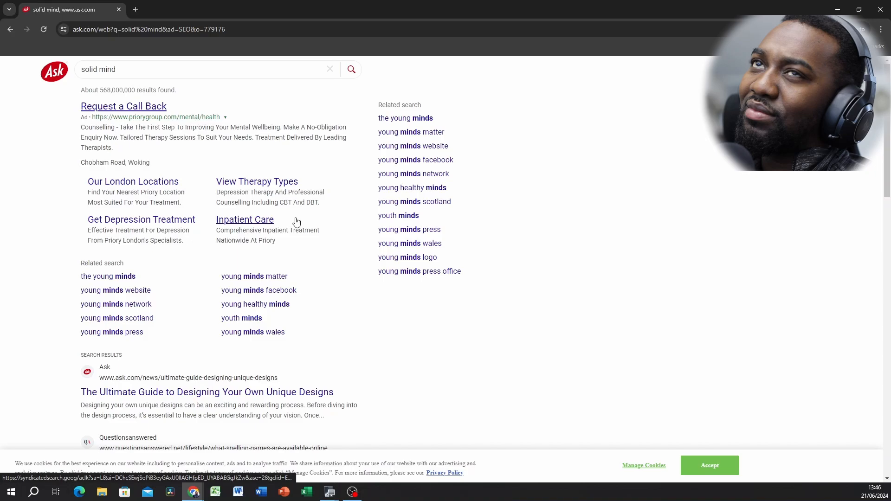
{"action": "scroll", "scroll_direction": "down", "scroll_amount": 3}
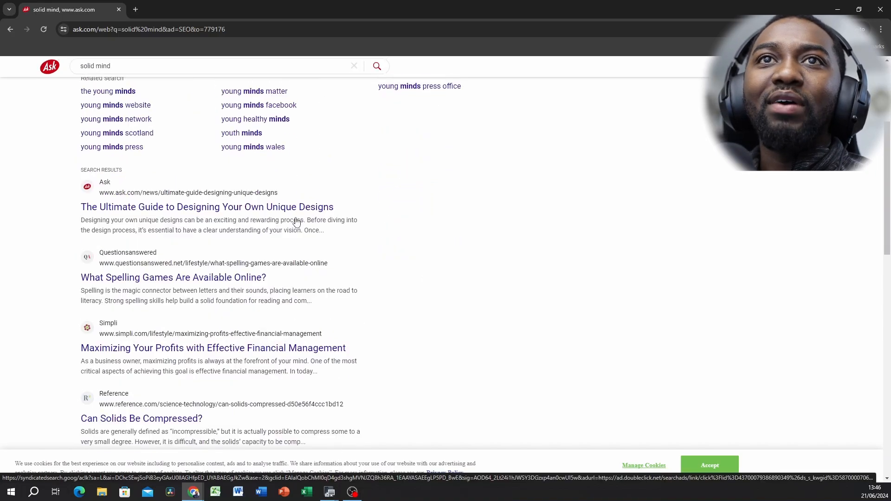
{"action": "scroll", "scroll_direction": "down", "scroll_amount": 3}
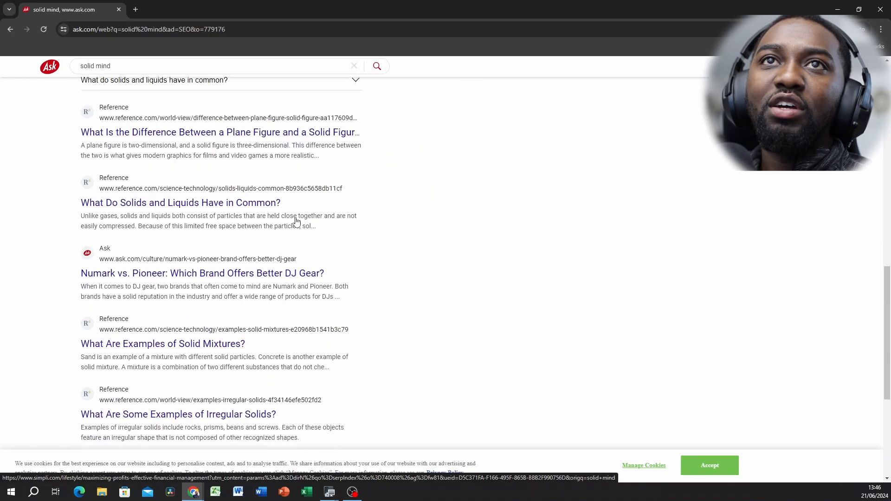
{"action": "scroll", "scroll_direction": "down", "scroll_amount": 3}
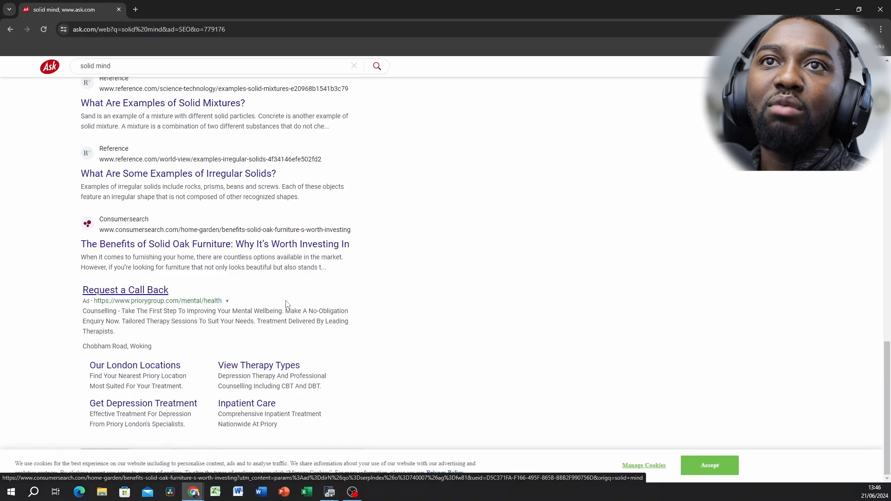
{"action": "scroll", "scroll_direction": "up", "scroll_amount": 3}
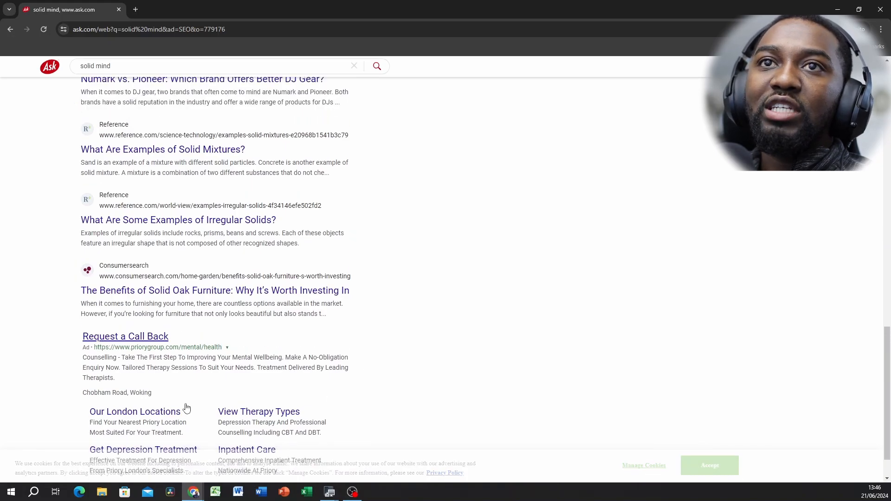
{"action": "scroll", "scroll_direction": "down", "scroll_amount": 3}
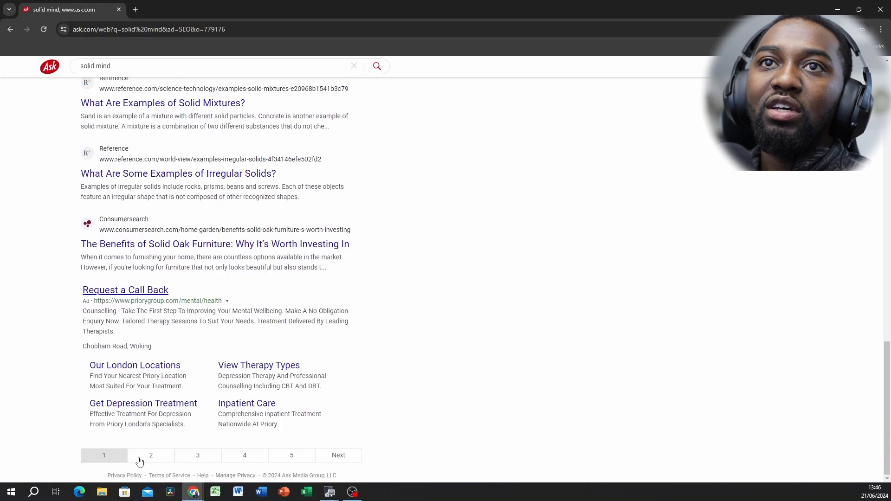
- Page through to the second and third pages of Ask.com results, then start typing bing
{"action": "left_click", "coordinate": [151, 455]}
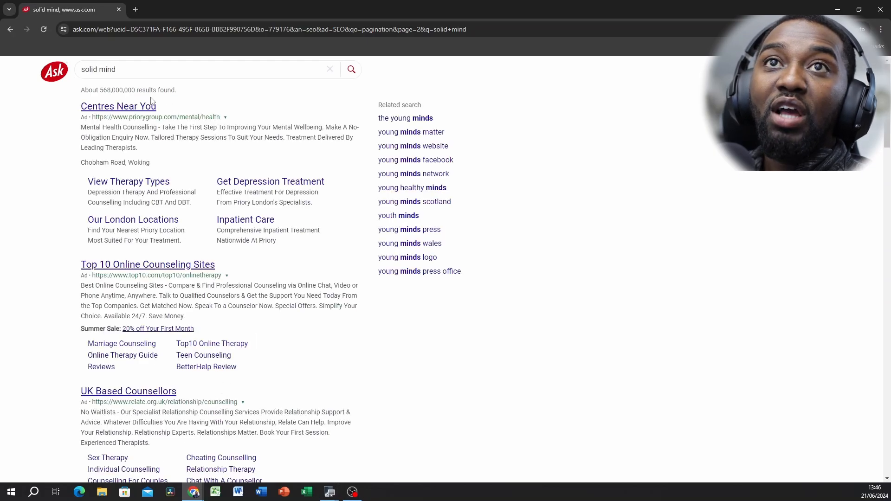
{"action": "scroll", "scroll_direction": "down", "scroll_amount": 3}
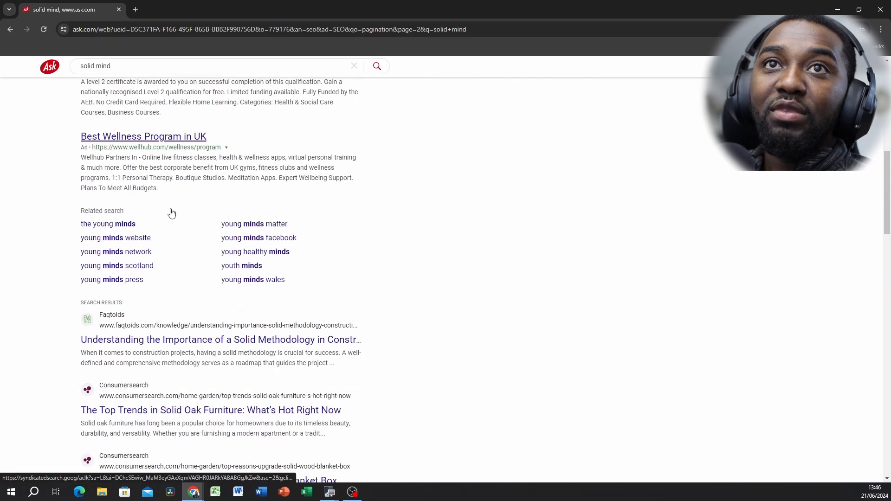
{"action": "scroll", "scroll_direction": "down", "scroll_amount": 3}
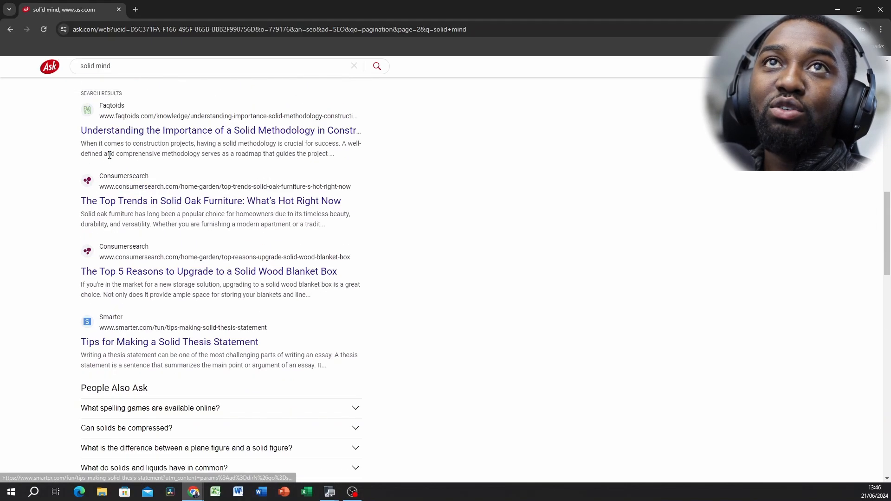
{"action": "scroll", "scroll_direction": "down", "scroll_amount": 3}
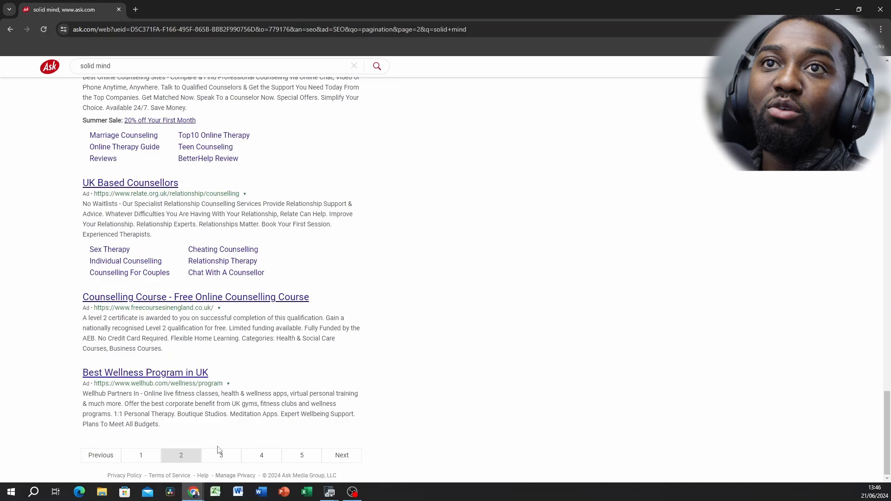
{"action": "left_click", "coordinate": [221, 455]}
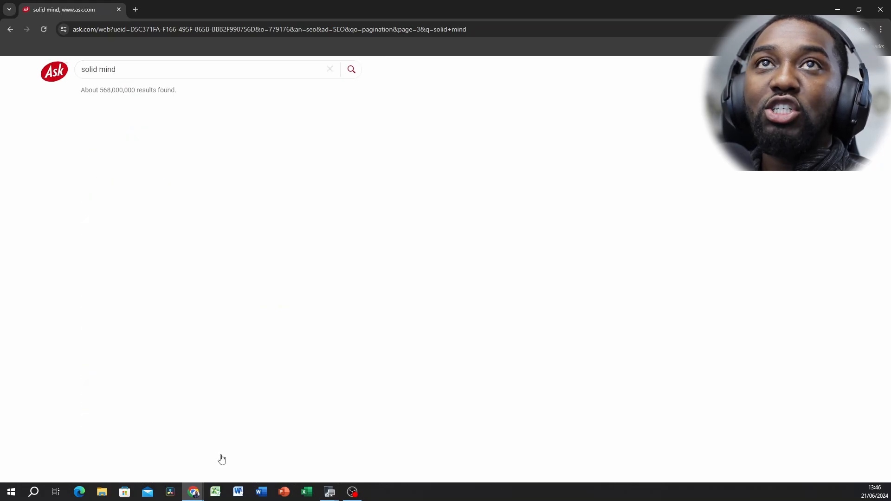
{"action": "scroll", "scroll_direction": "down", "scroll_amount": 3}
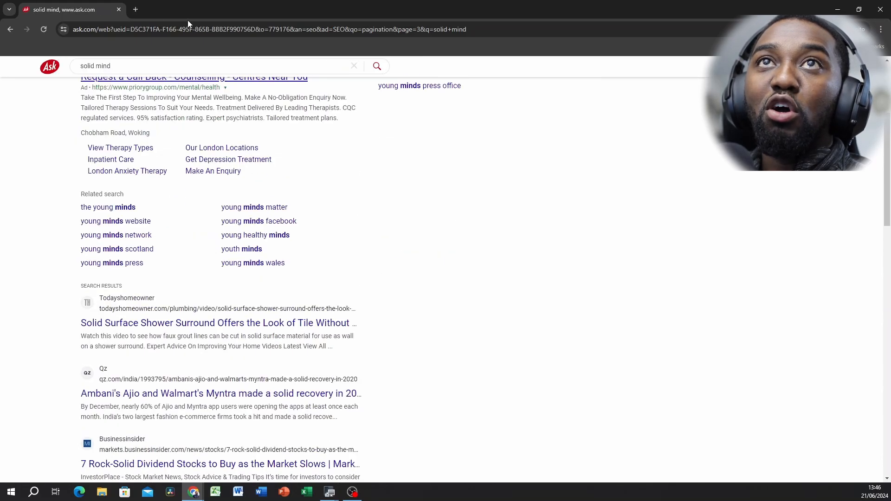
{"action": "type", "text": "bi"}
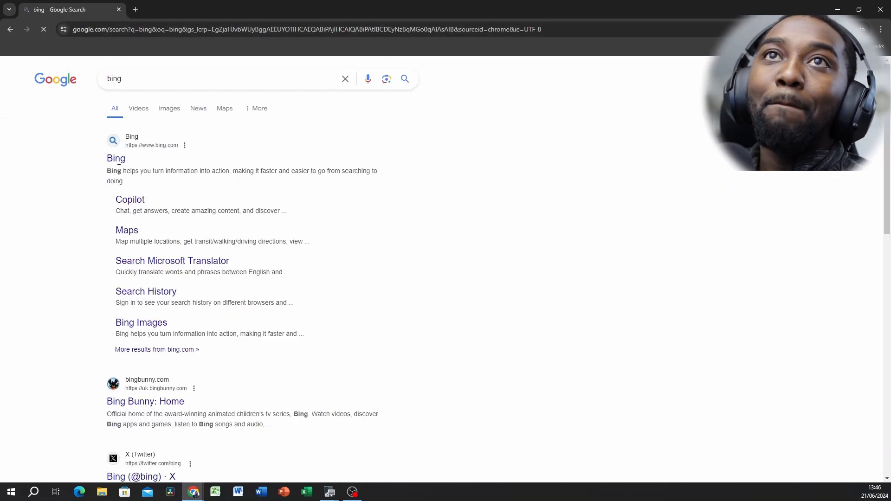
- Open Bing from the Google results and search it for solid mind
{"action": "left_click", "coordinate": [116, 158]}
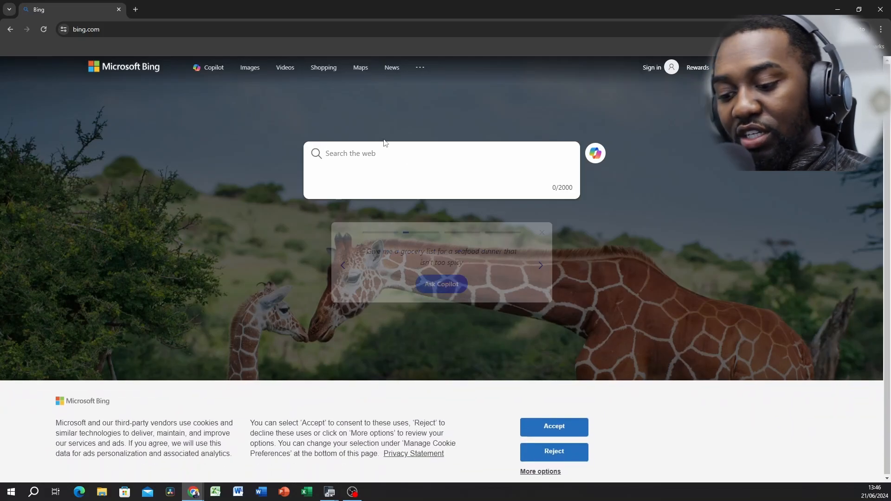
{"action": "type", "text": "s"}
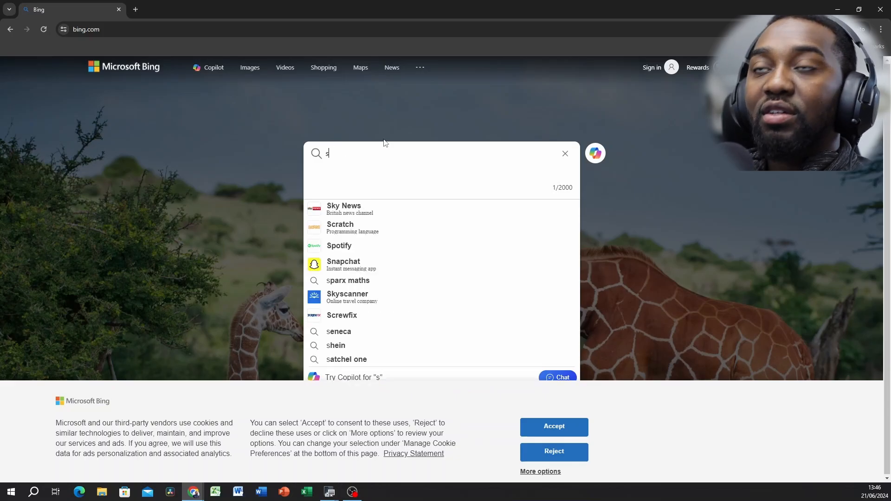
{"action": "type", "text": "olid mind"}
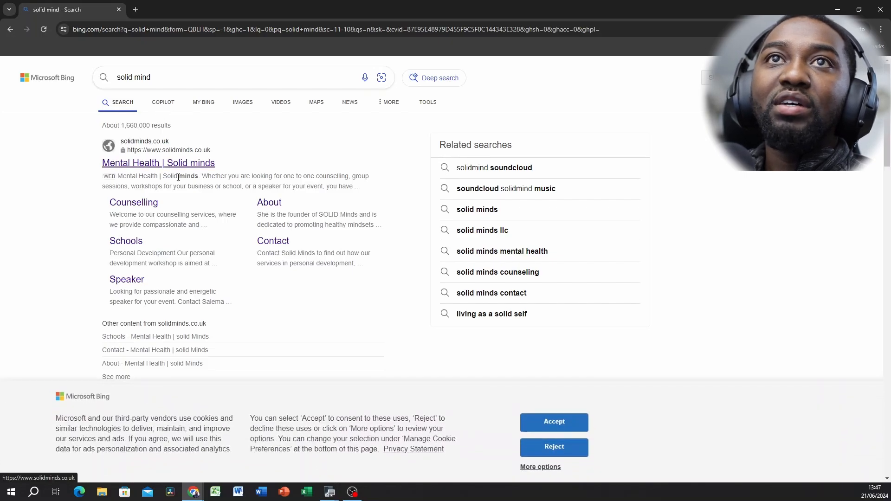
- Expand the Solid Mind video carousel and scroll to the Solid Mind YouTube listing
{"action": "scroll", "scroll_direction": "down", "scroll_amount": 3}
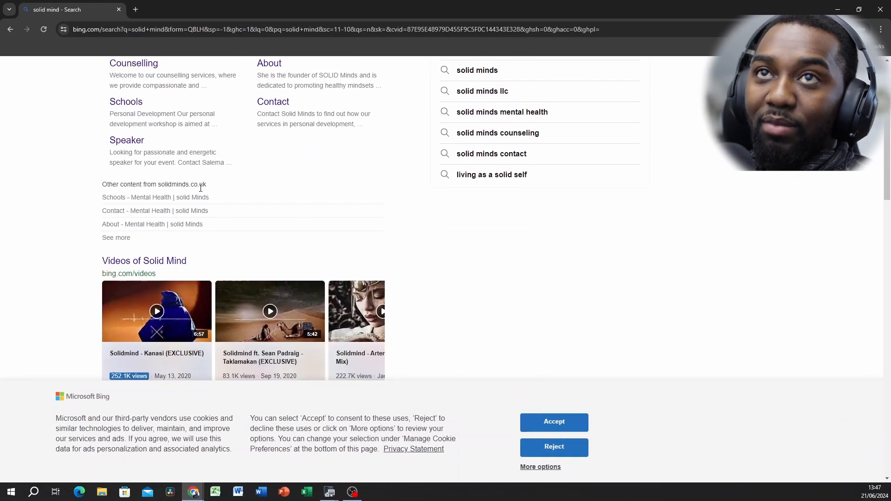
{"action": "scroll", "scroll_direction": "down", "scroll_amount": 3}
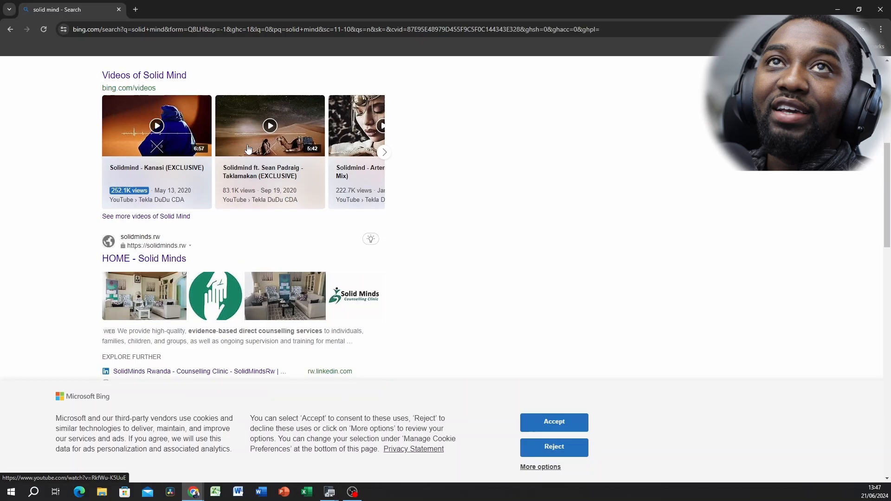
{"action": "mouse_move", "coordinate": [384, 150]}
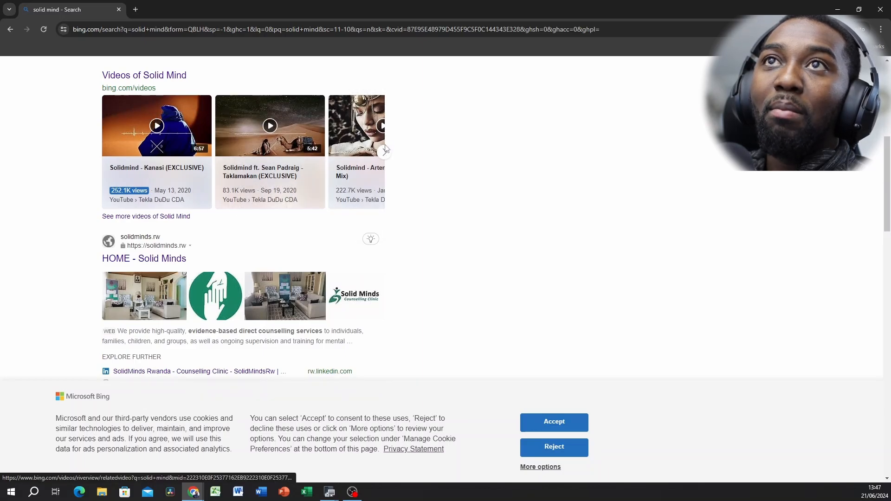
{"action": "left_click", "coordinate": [385, 151]}
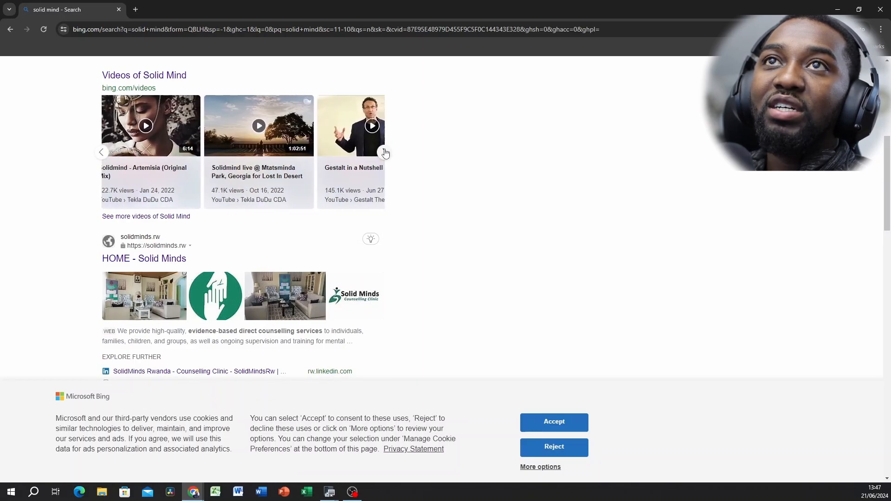
{"action": "scroll", "scroll_direction": "down", "scroll_amount": 3}
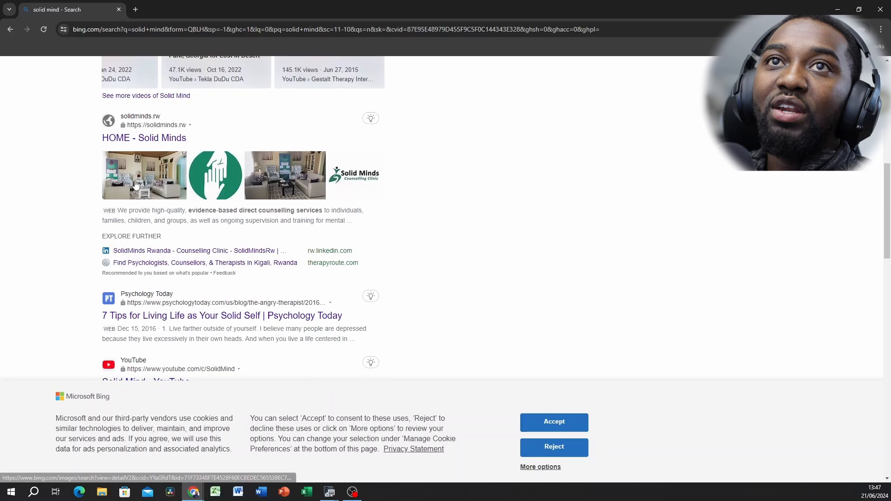
{"action": "scroll", "scroll_direction": "down", "scroll_amount": 3}
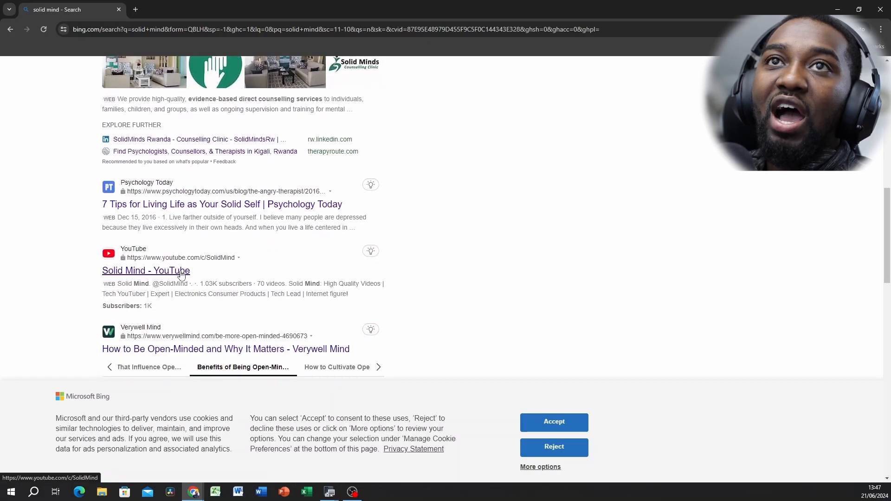
{"action": "mouse_move", "coordinate": [187, 295]}
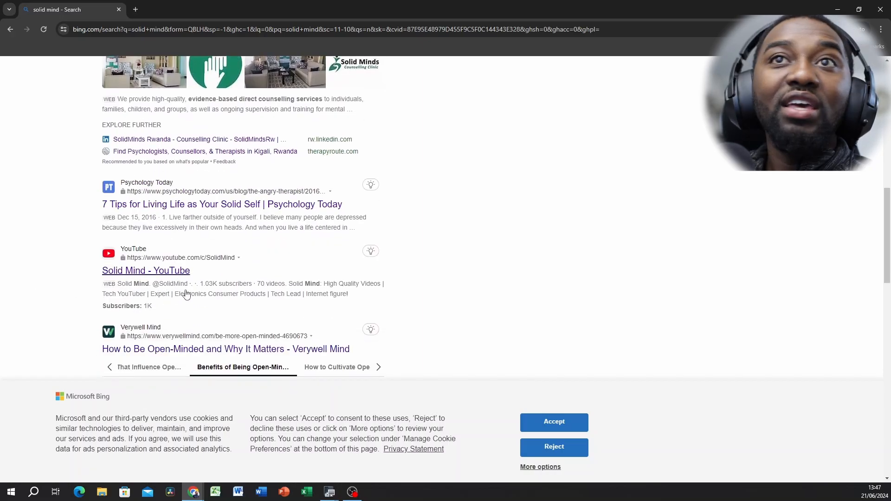
{"action": "mouse_move", "coordinate": [183, 275]}
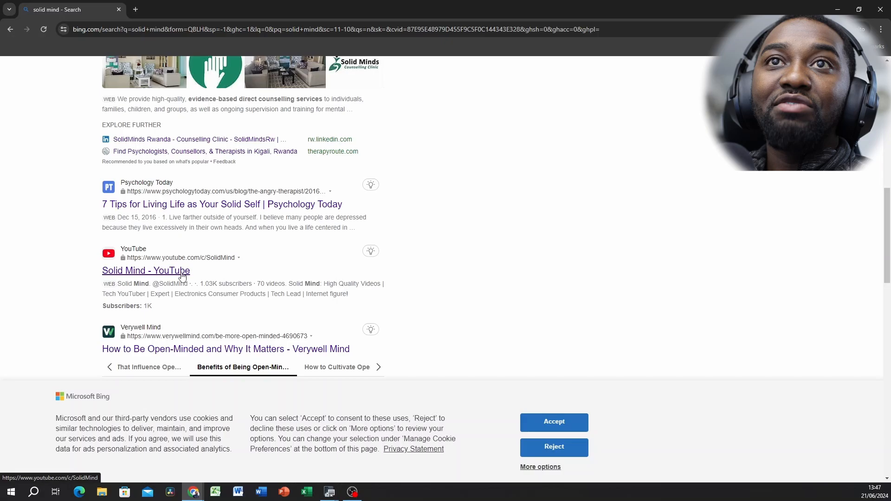
{"action": "left_click", "coordinate": [146, 270]}
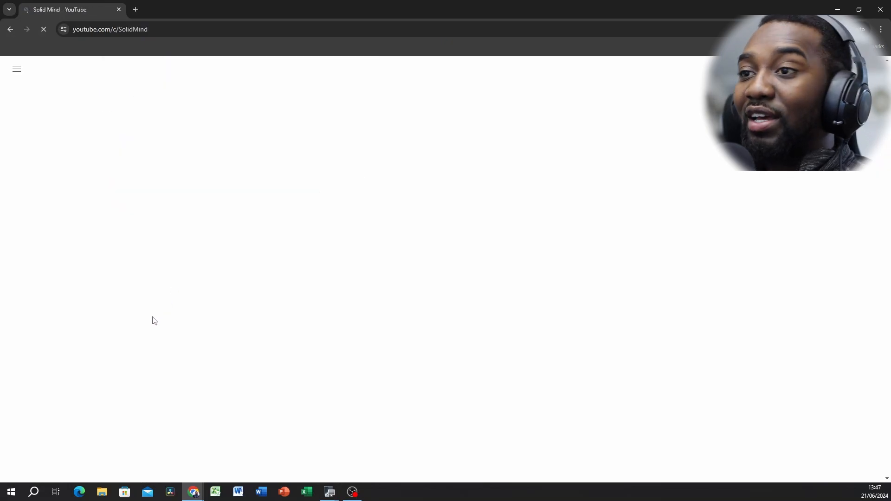
{"action": "mouse_move", "coordinate": [196, 326]}
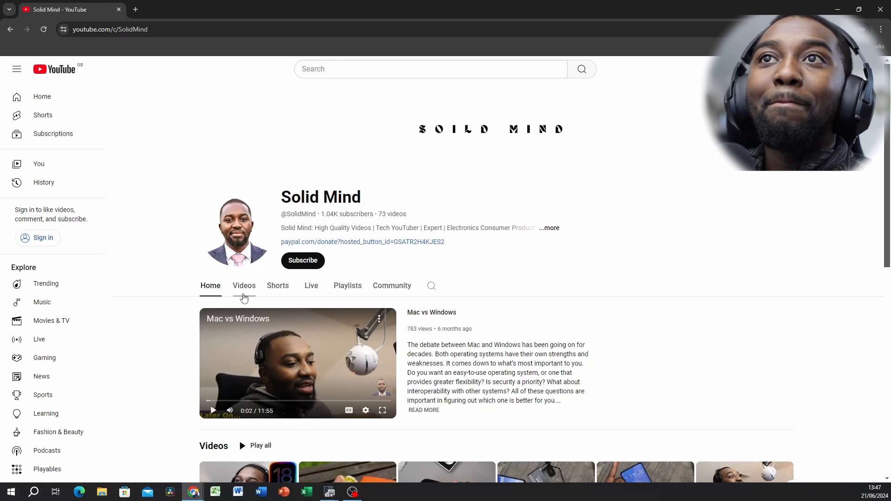
{"action": "scroll", "scroll_direction": "down", "scroll_amount": 3}
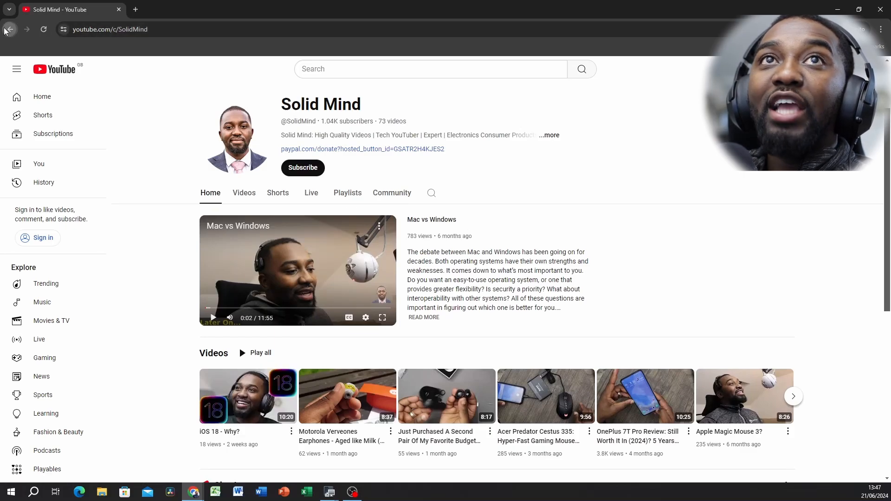
{"action": "left_click", "coordinate": [10, 29]}
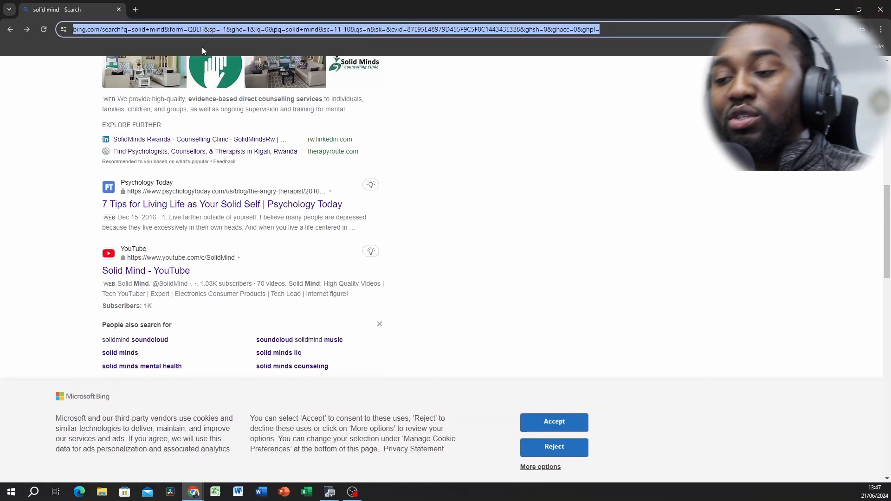
- Open Social Blade's YouTube stats page, accept the privacy notice and start entering solid mind
{"action": "type", "text": "sov"}
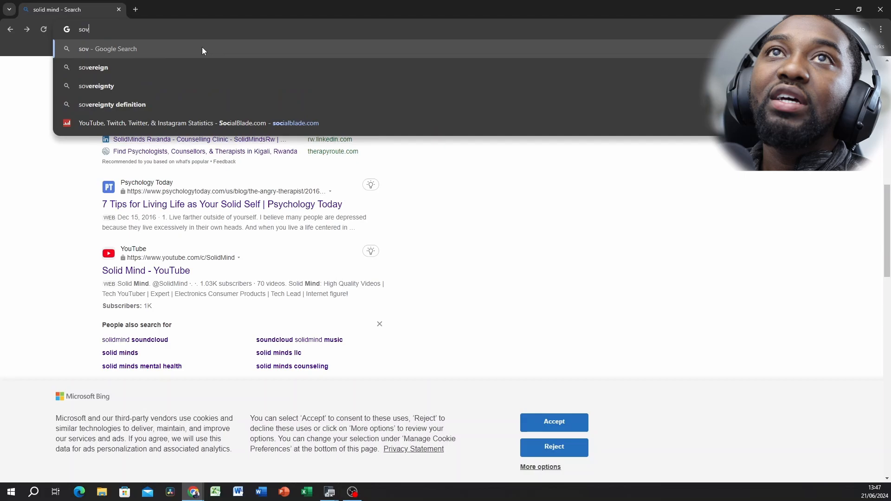
{"action": "left_click", "coordinate": [220, 104]}
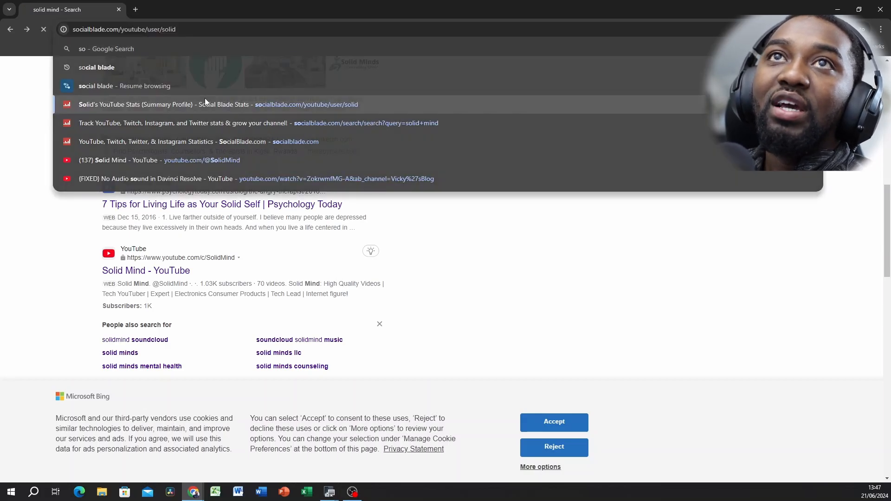
{"action": "left_click", "coordinate": [222, 103]}
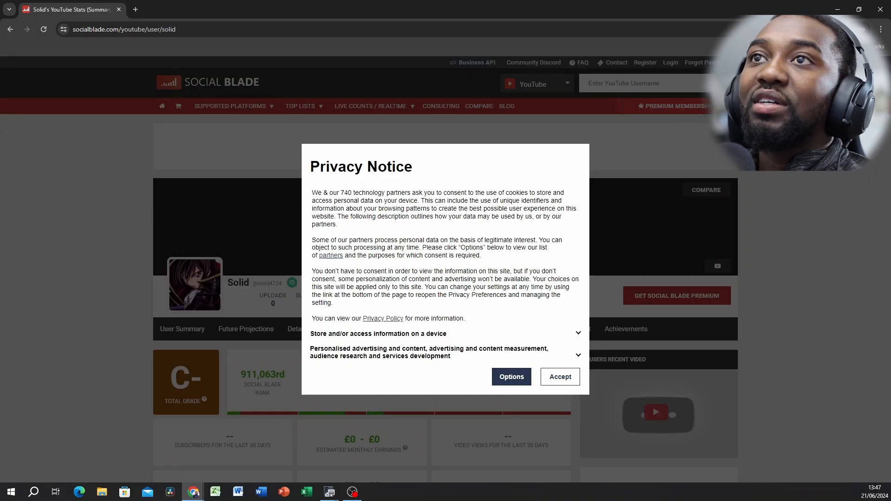
{"action": "left_click", "coordinate": [558, 376]}
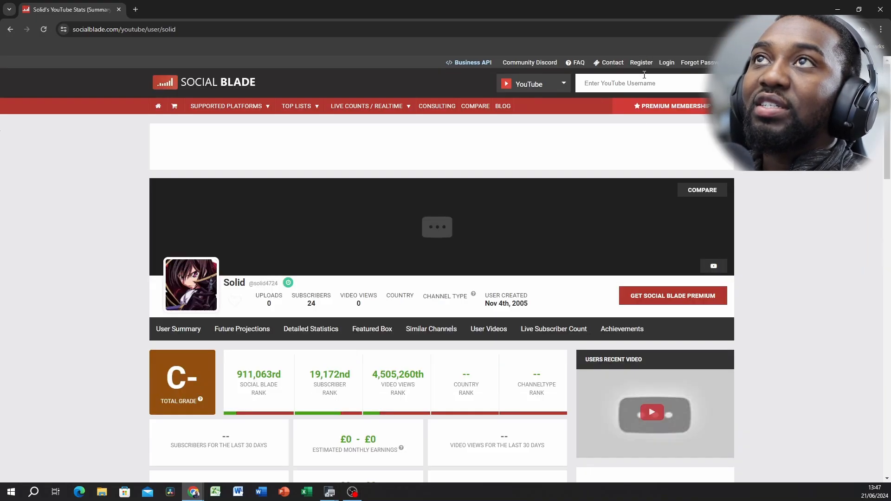
{"action": "type", "text": "solid mind"}
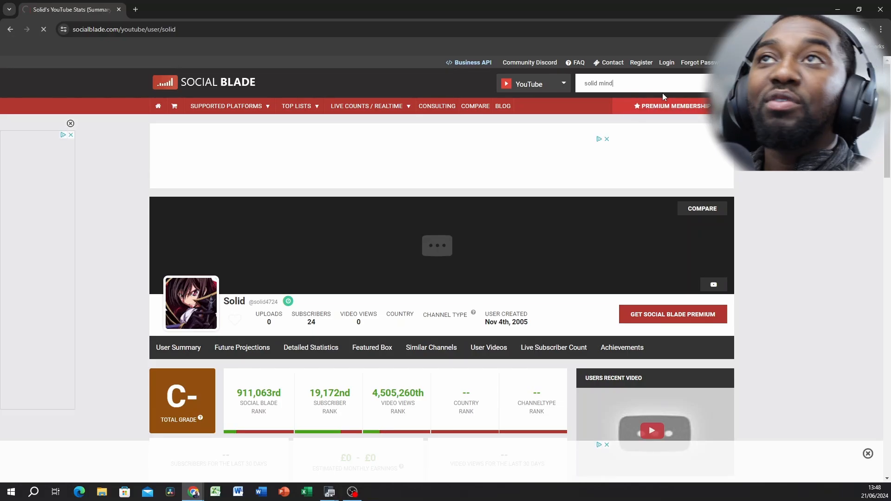
- Look up Solid Mind and review its summary with grade, ranks and estimated earnings
{"action": "key", "text": "Return"}
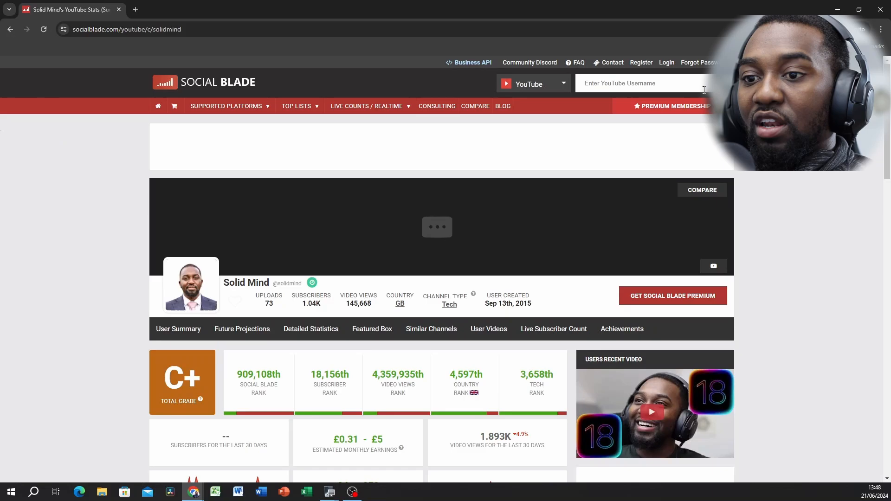
{"action": "mouse_move", "coordinate": [457, 470]}
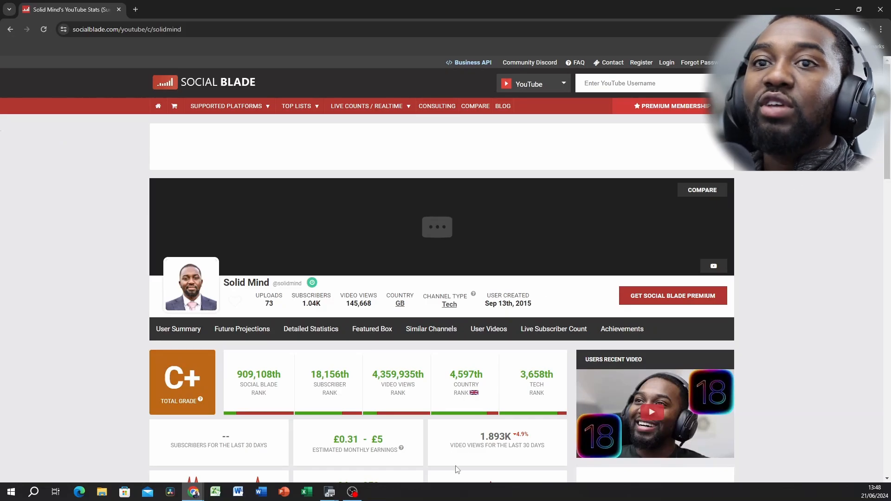
{"action": "scroll", "scroll_direction": "down", "scroll_amount": 3}
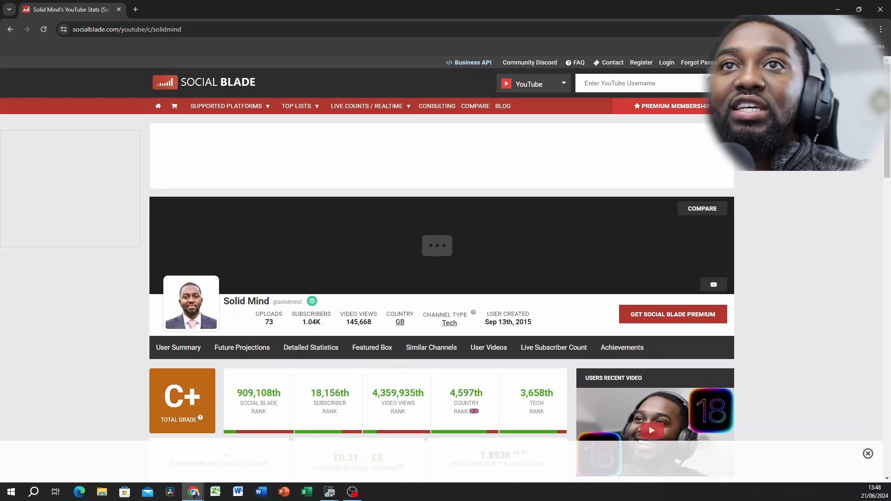
{"action": "scroll", "scroll_direction": "down", "scroll_amount": 3}
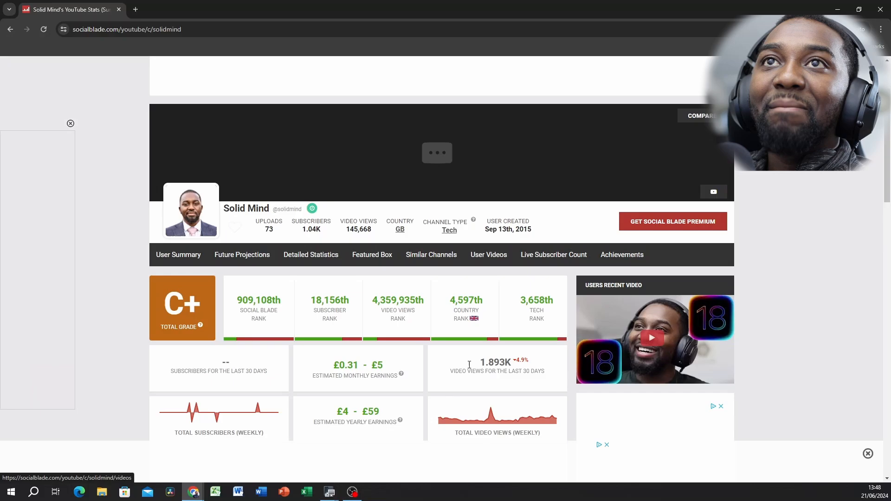
{"action": "mouse_move", "coordinate": [272, 238]}
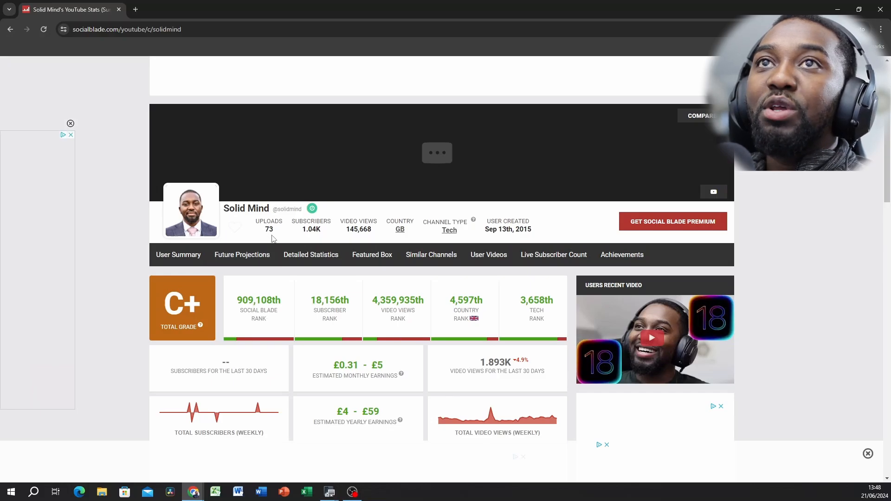
{"action": "mouse_move", "coordinate": [268, 238]}
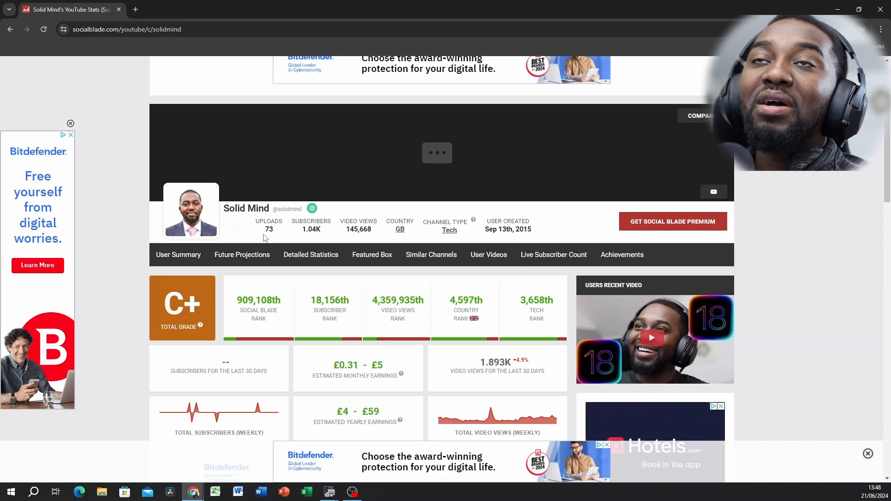
{"action": "mouse_move", "coordinate": [607, 235]}
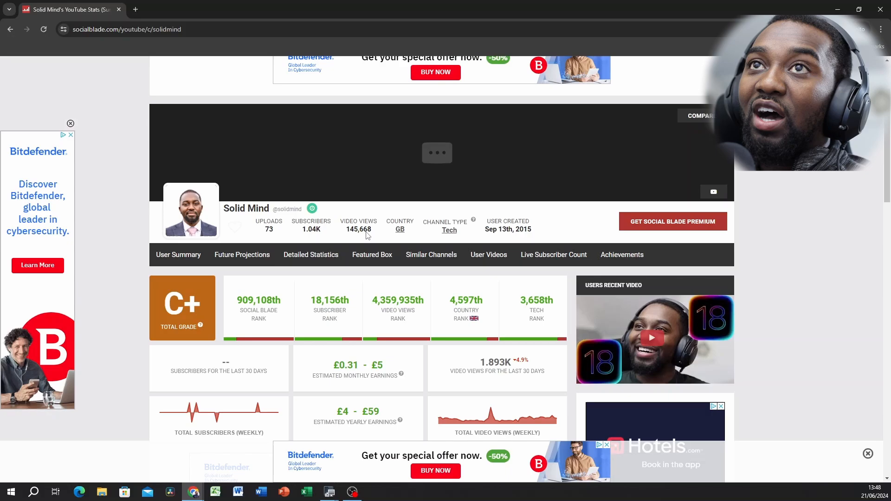
{"action": "mouse_move", "coordinate": [262, 160]}
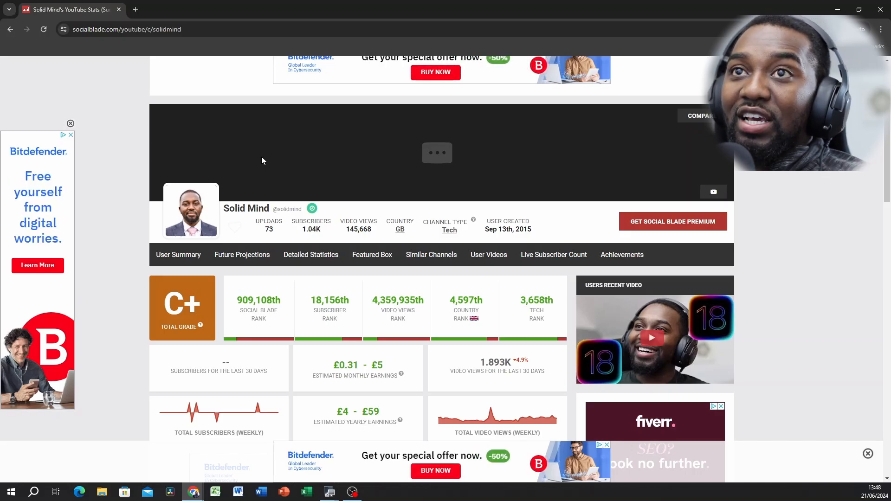
{"action": "mouse_move", "coordinate": [621, 254]}
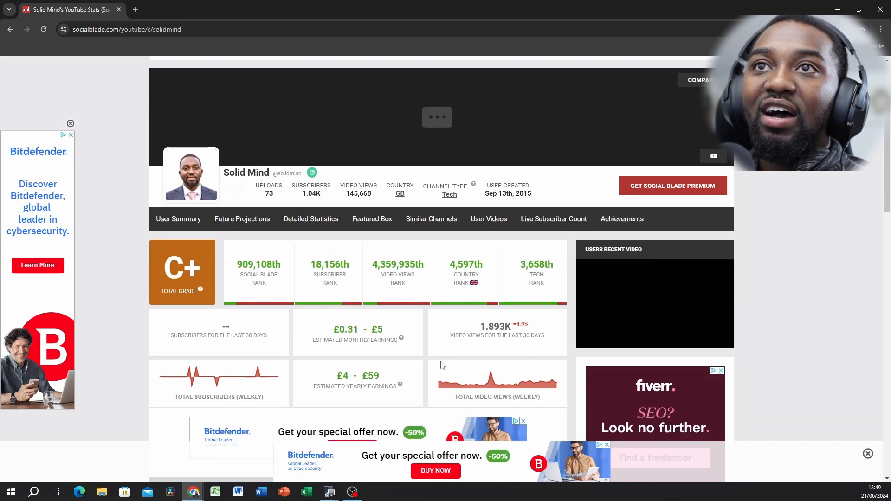
{"action": "scroll", "scroll_direction": "down", "scroll_amount": 3}
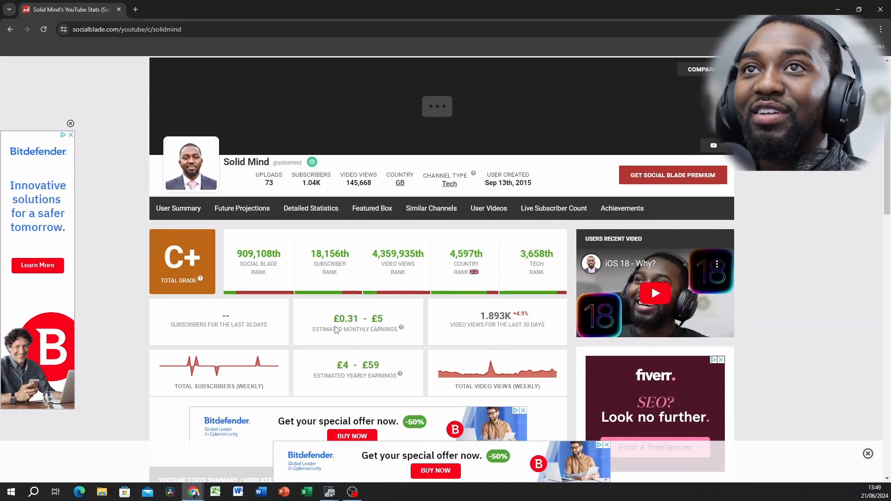
{"action": "mouse_move", "coordinate": [402, 351]}
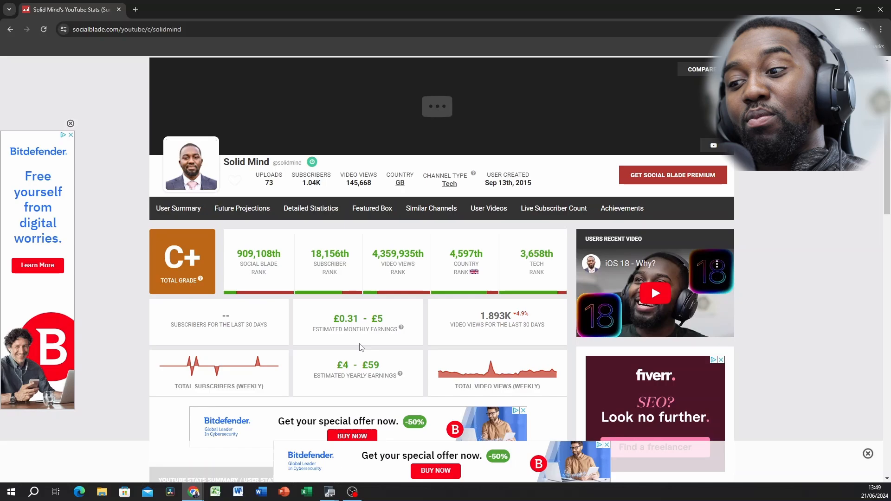
{"action": "mouse_move", "coordinate": [395, 345]}
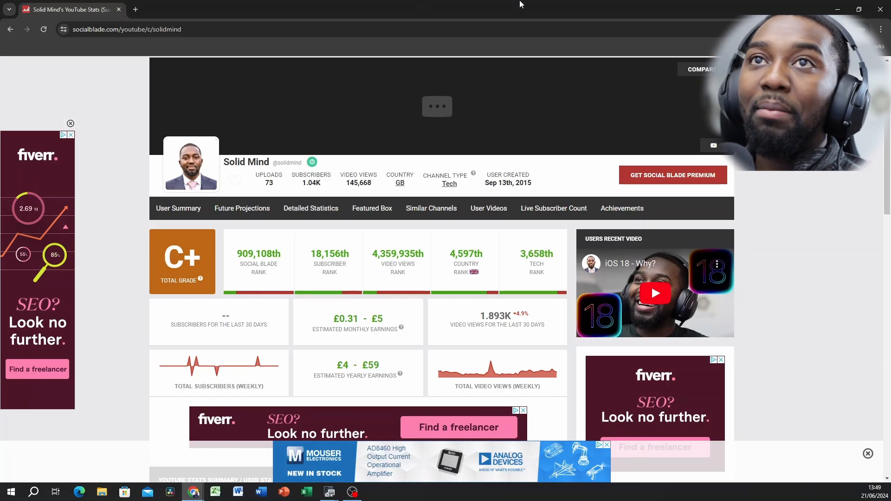
{"action": "mouse_move", "coordinate": [269, 367]}
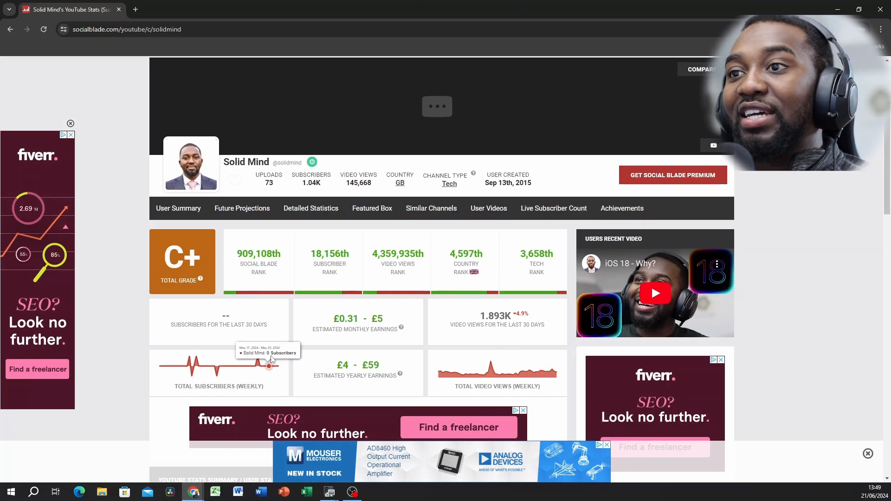
{"action": "mouse_move", "coordinate": [351, 424]}
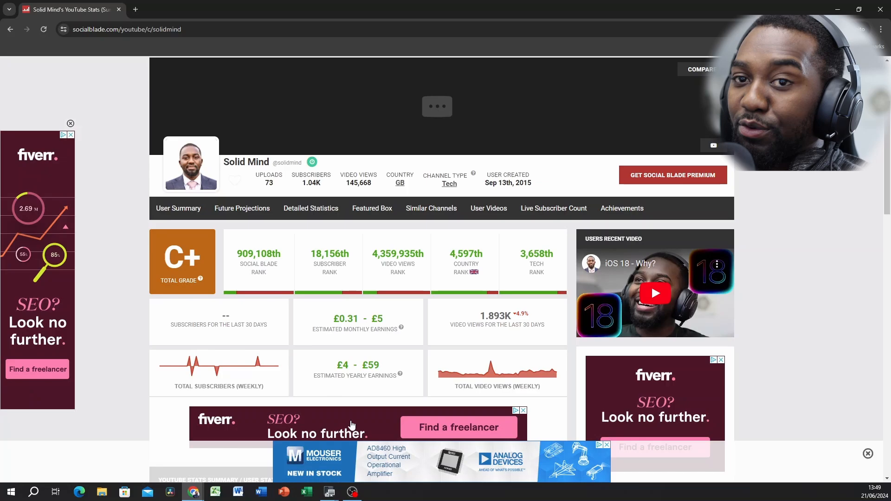
{"action": "mouse_move", "coordinate": [342, 418]}
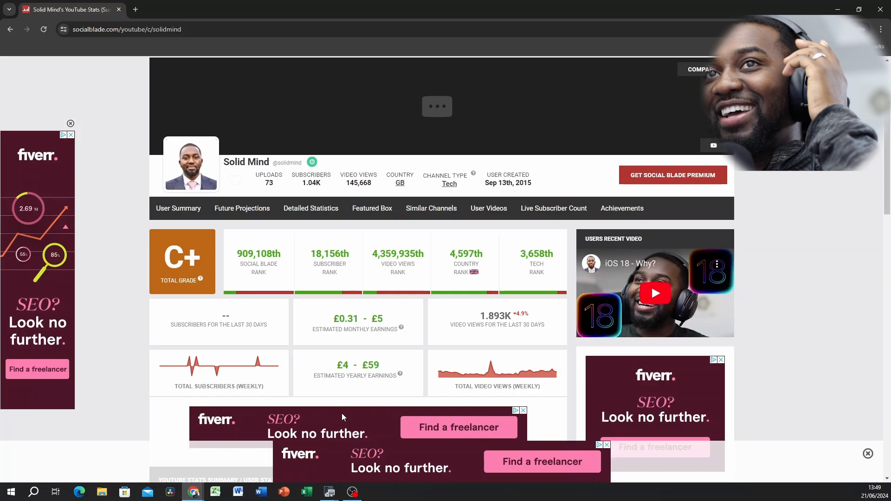
{"action": "mouse_move", "coordinate": [389, 341]}
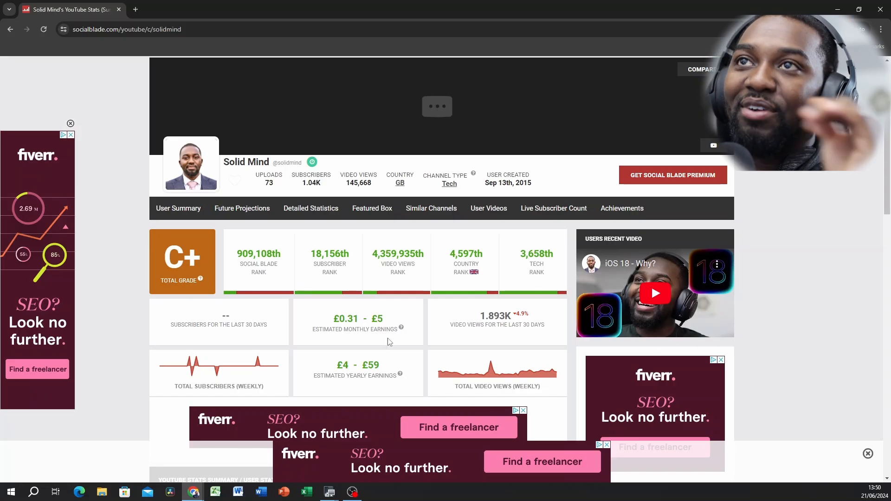
{"action": "mouse_move", "coordinate": [365, 351]}
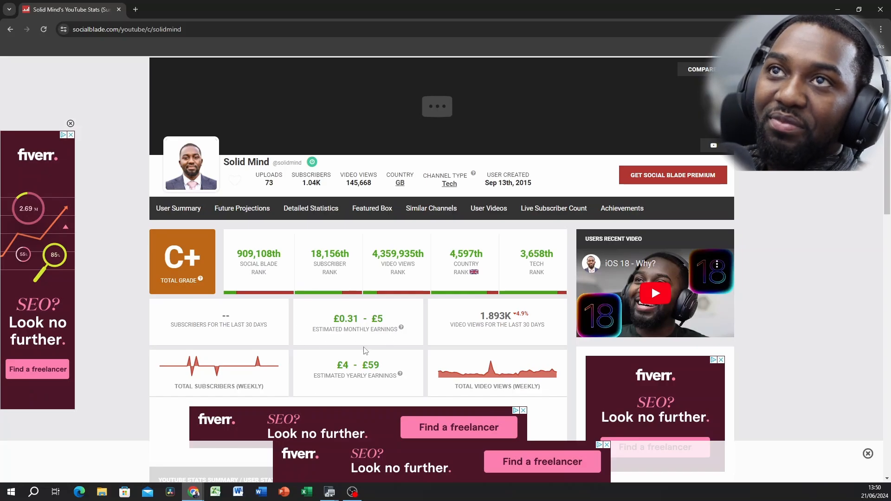
{"action": "mouse_move", "coordinate": [361, 351]}
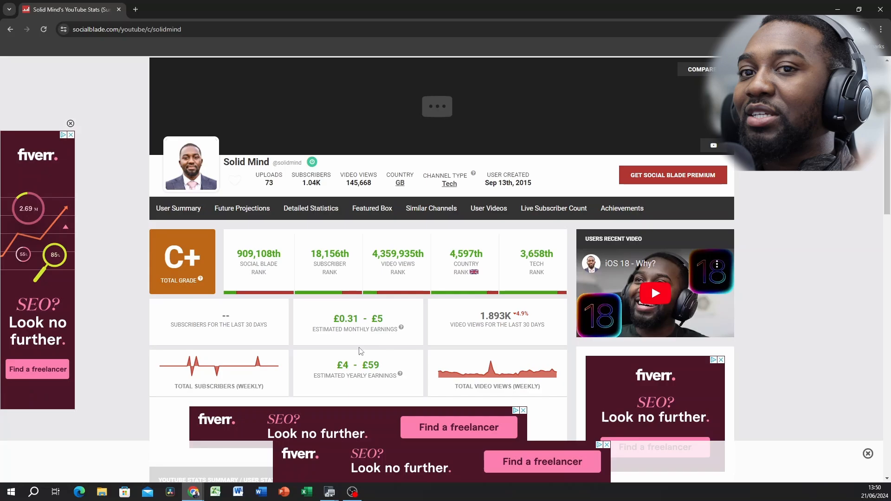
{"action": "mouse_move", "coordinate": [370, 350]}
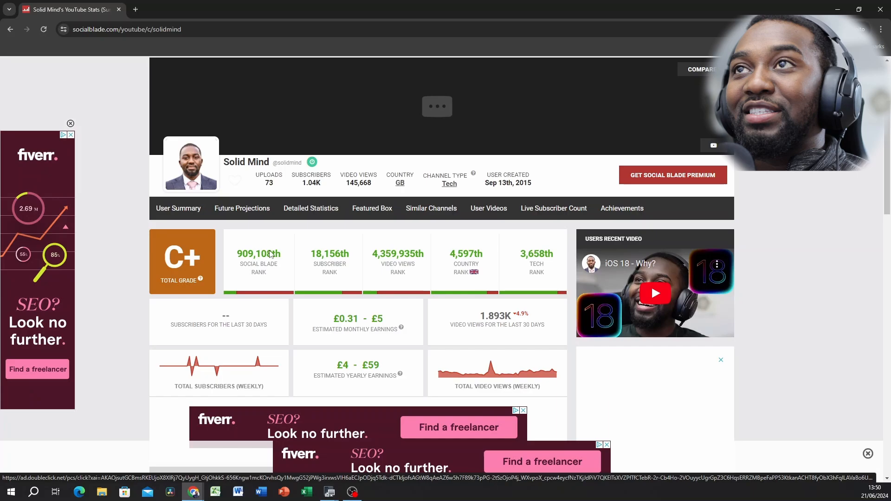
{"action": "mouse_move", "coordinate": [259, 253]}
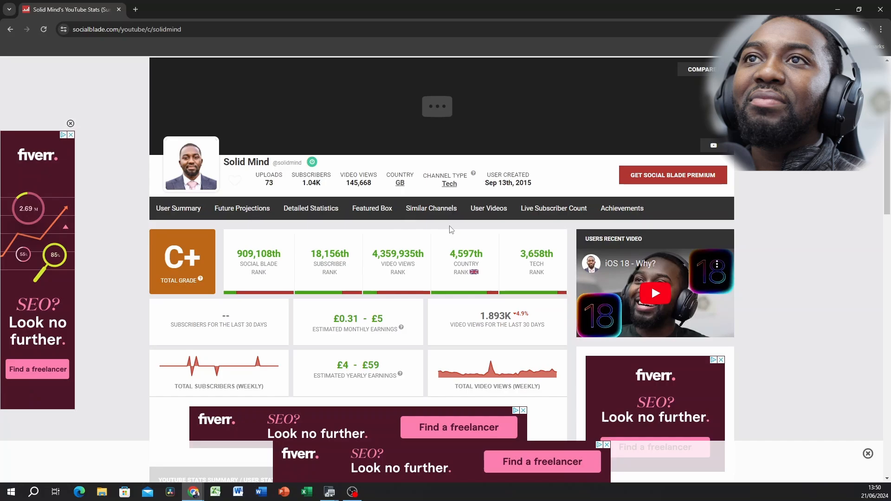
{"action": "mouse_move", "coordinate": [529, 334]}
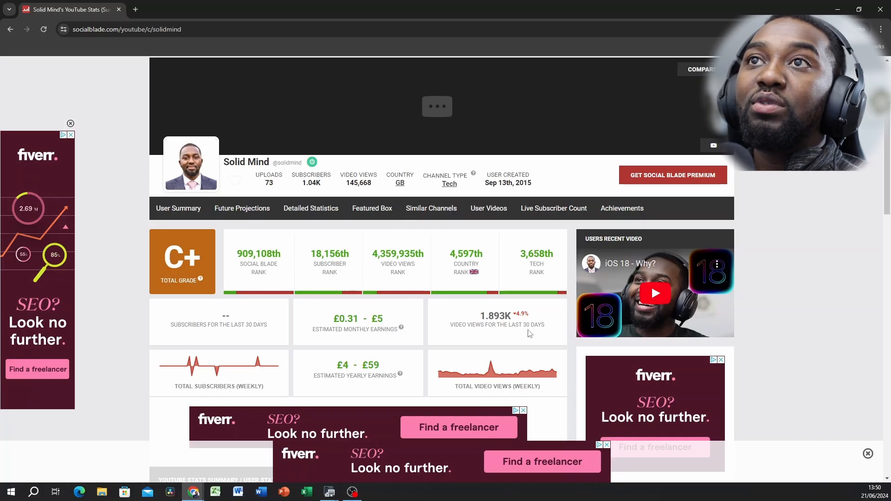
- Scroll down to Solid Mind's daily stats table with daily, weekly and 30-day averages
{"action": "scroll", "scroll_direction": "down", "scroll_amount": 3}
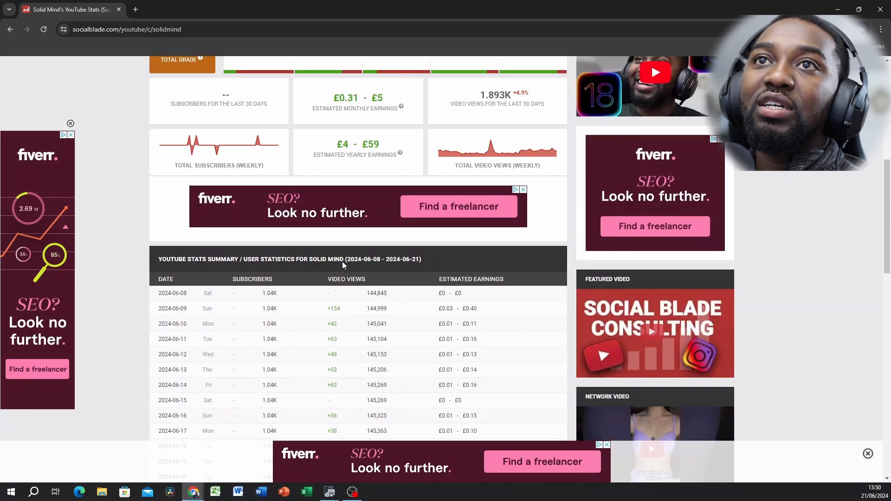
{"action": "scroll", "scroll_direction": "down", "scroll_amount": 3}
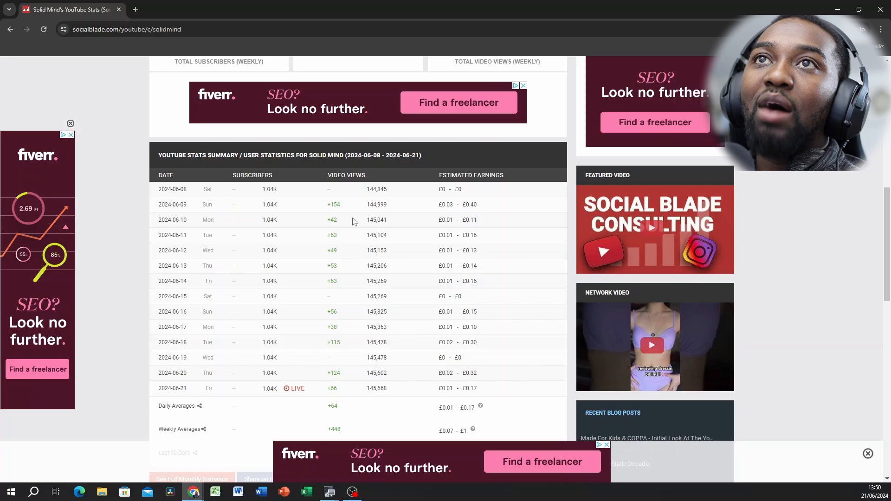
{"action": "mouse_move", "coordinate": [341, 394]}
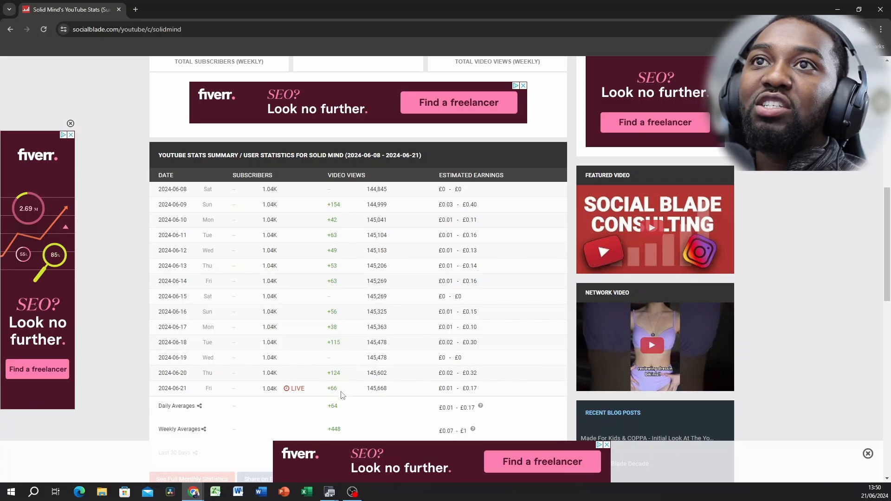
{"action": "scroll", "scroll_direction": "down", "scroll_amount": 3}
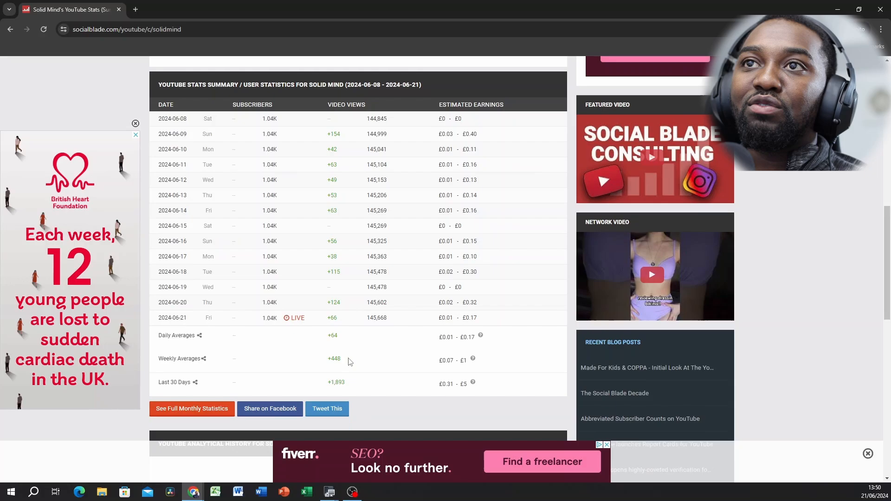
{"action": "scroll", "scroll_direction": "down", "scroll_amount": 3}
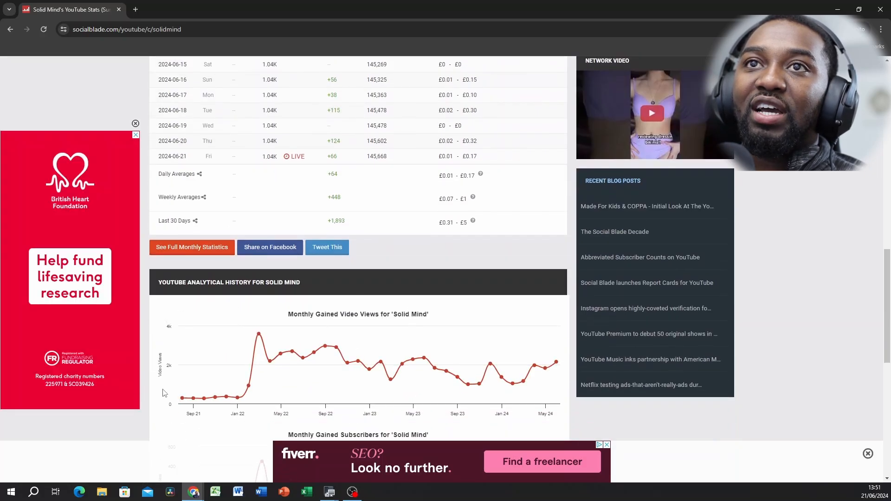
{"action": "mouse_move", "coordinate": [236, 398]}
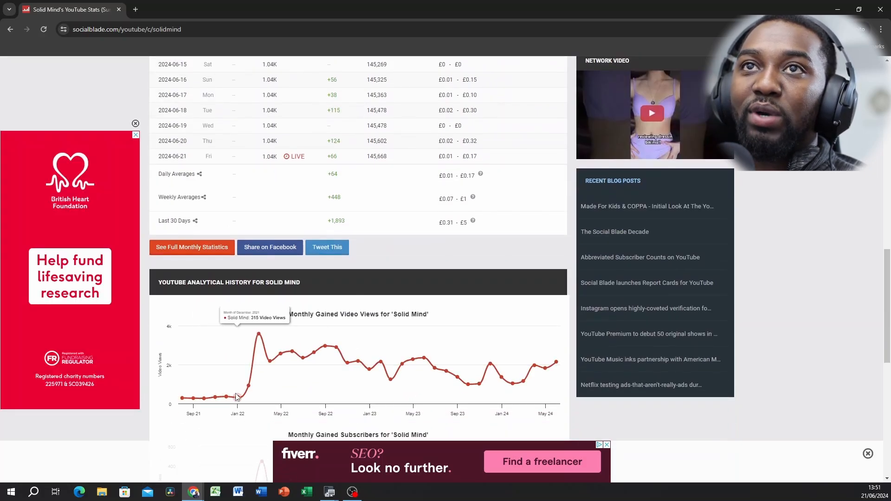
{"action": "mouse_move", "coordinate": [271, 382]}
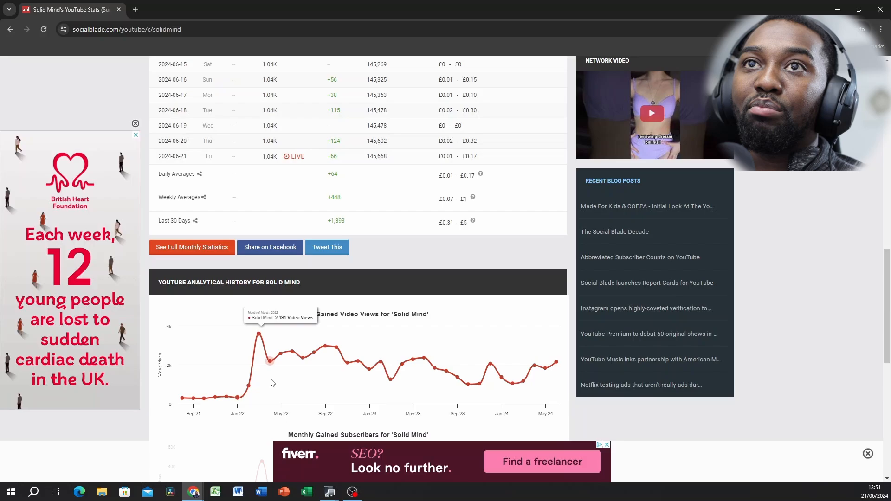
{"action": "mouse_move", "coordinate": [280, 354]}
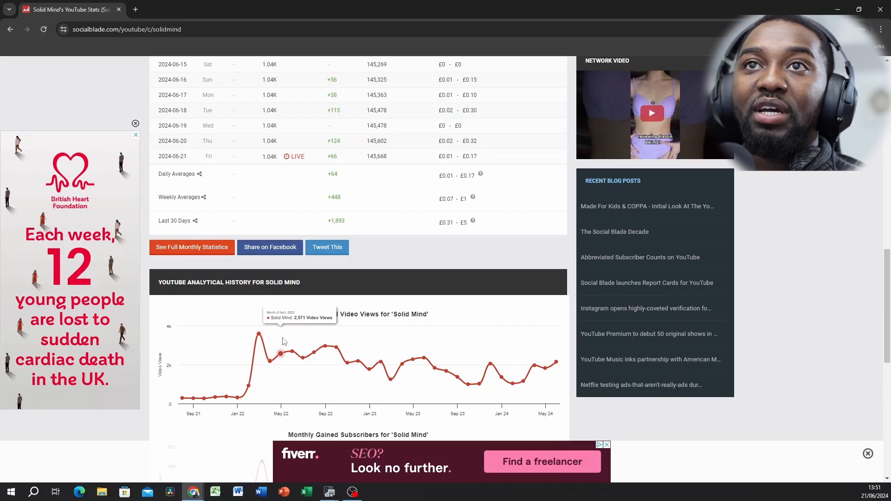
{"action": "mouse_move", "coordinate": [457, 376]}
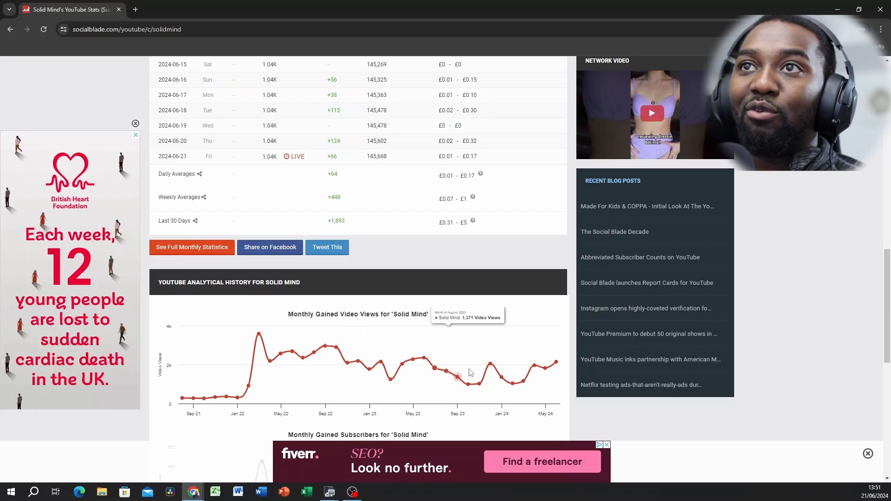
{"action": "mouse_move", "coordinate": [533, 366]}
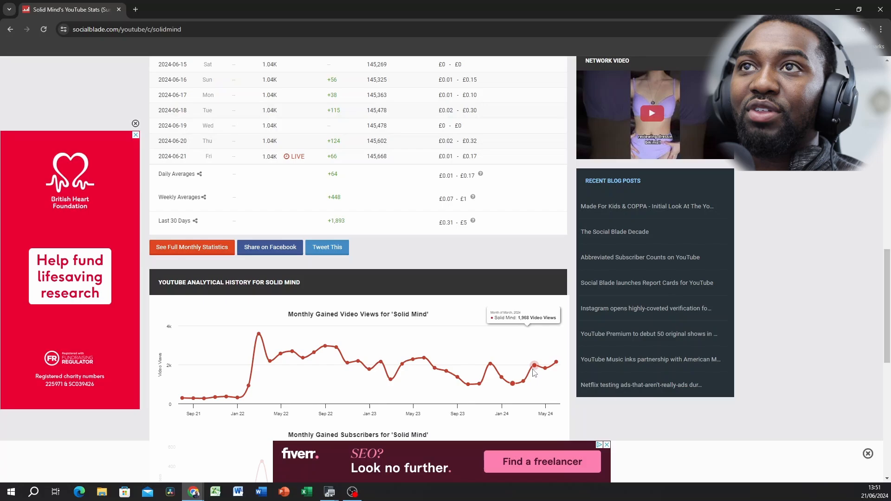
{"action": "mouse_move", "coordinate": [474, 391]}
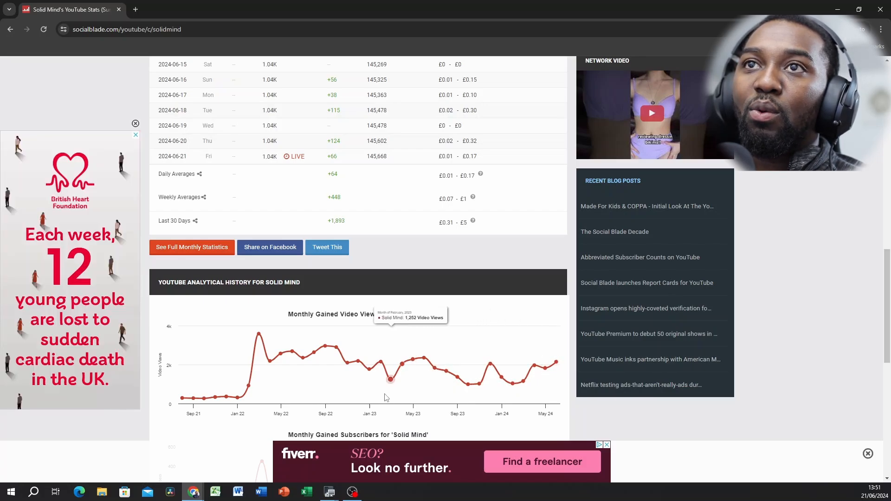
{"action": "mouse_move", "coordinate": [225, 396]}
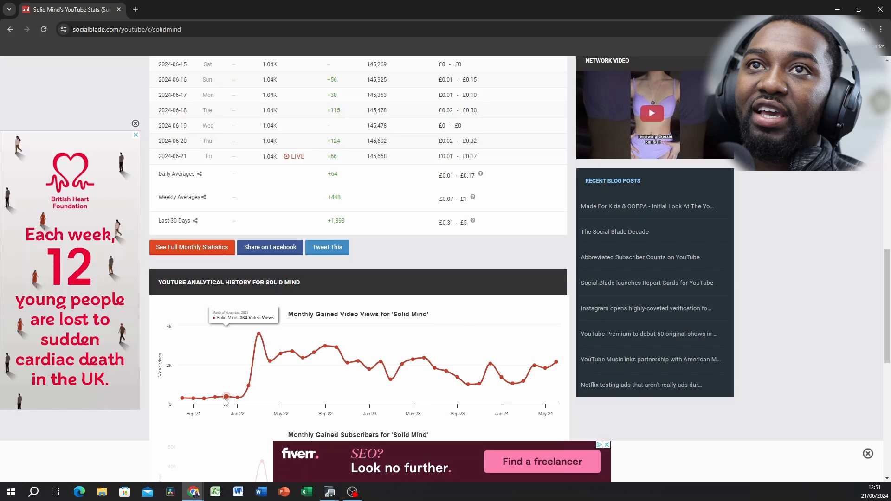
{"action": "mouse_move", "coordinate": [215, 396]}
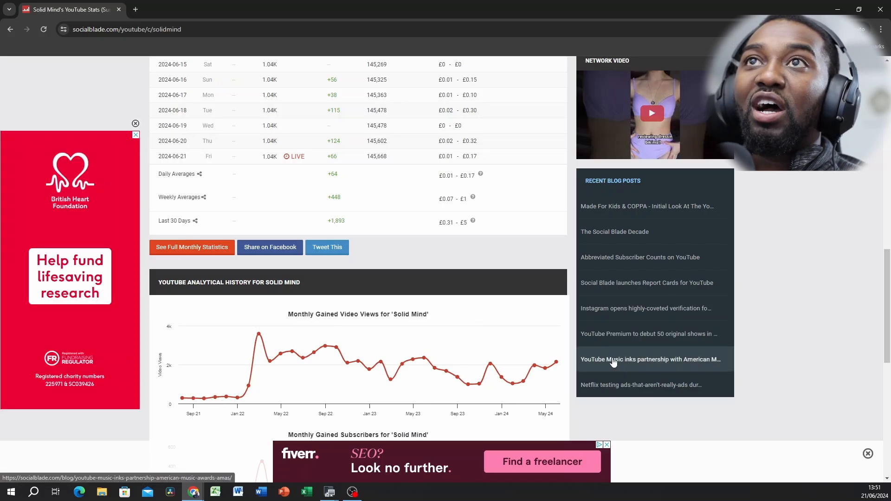
{"action": "scroll", "scroll_direction": "down", "scroll_amount": 3}
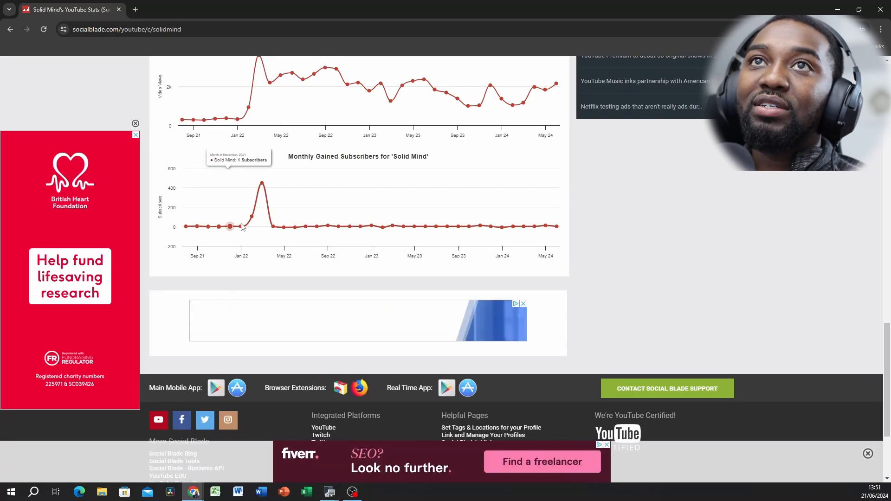
{"action": "mouse_move", "coordinate": [262, 212]}
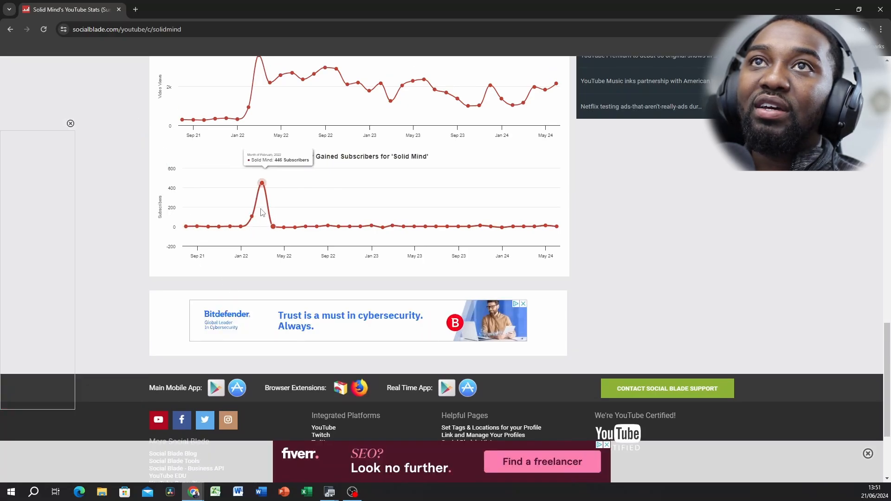
{"action": "mouse_move", "coordinate": [328, 225]}
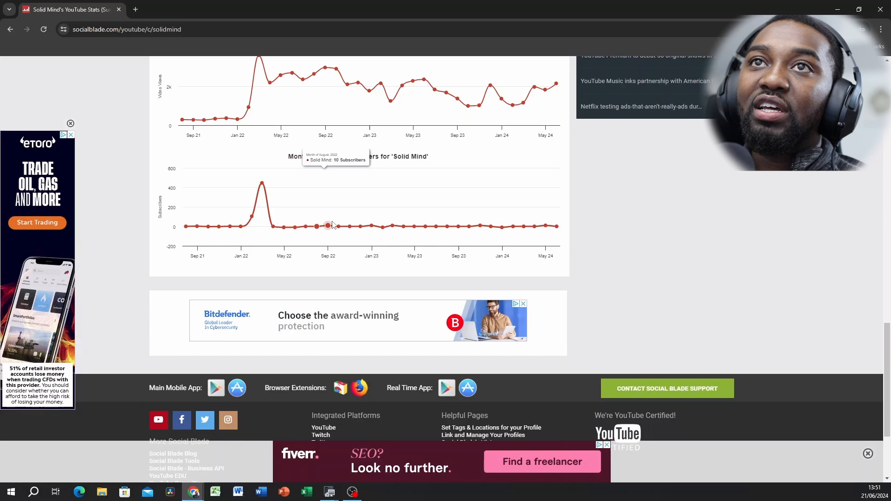
{"action": "mouse_move", "coordinate": [579, 231]}
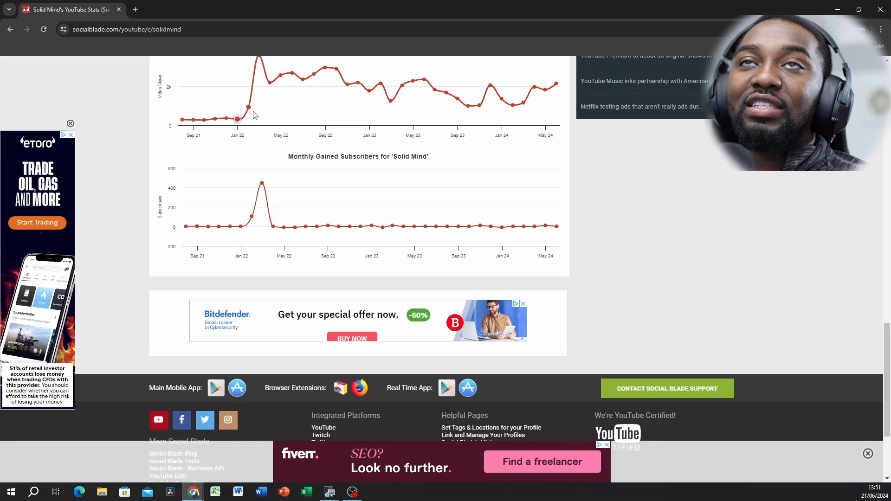
{"action": "mouse_move", "coordinate": [252, 216]}
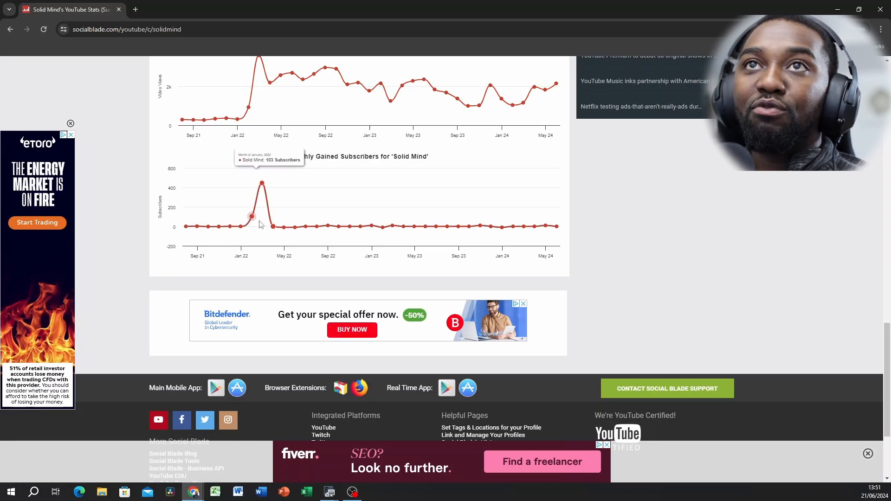
{"action": "mouse_move", "coordinate": [272, 226]}
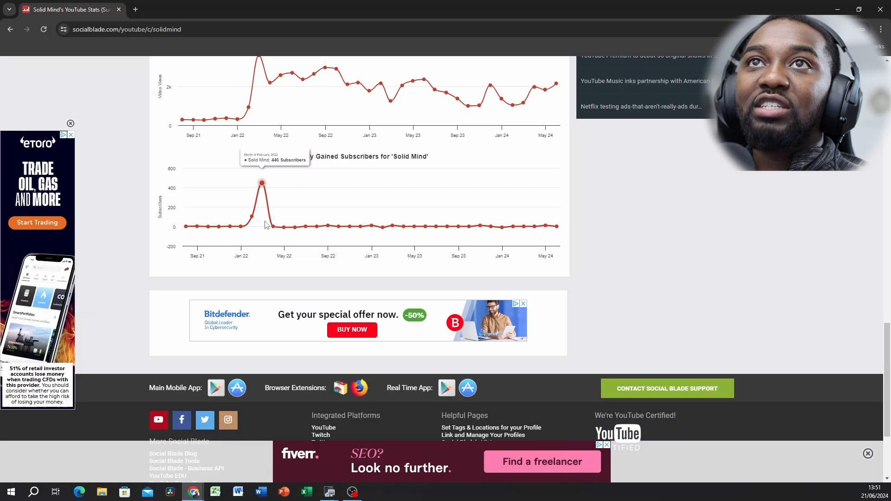
{"action": "mouse_move", "coordinate": [282, 226]}
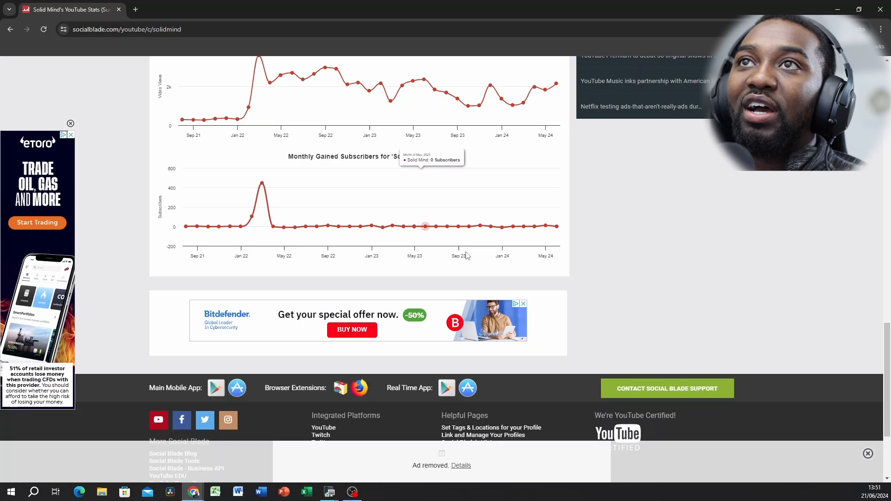
{"action": "scroll", "scroll_direction": "up", "scroll_amount": 3}
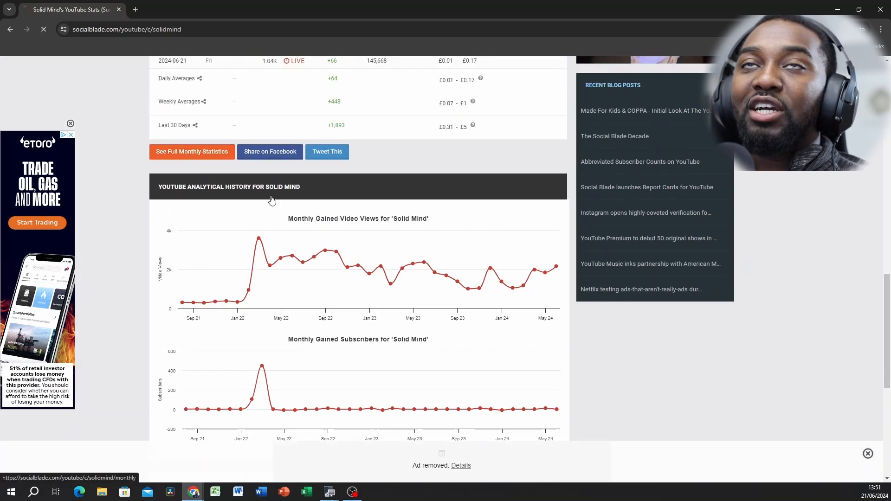
- Open the full monthly statistics and scroll to the weekly subscribers and views graphs
{"action": "left_click", "coordinate": [192, 151]}
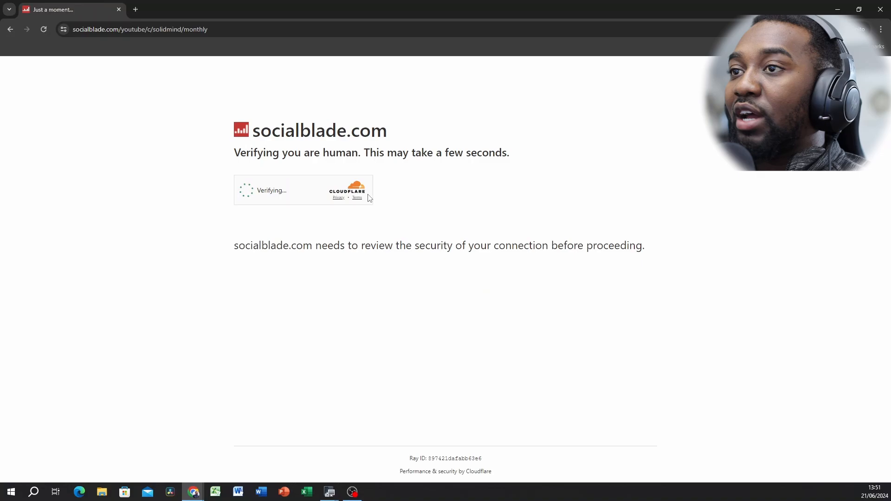
{"action": "mouse_move", "coordinate": [368, 198]}
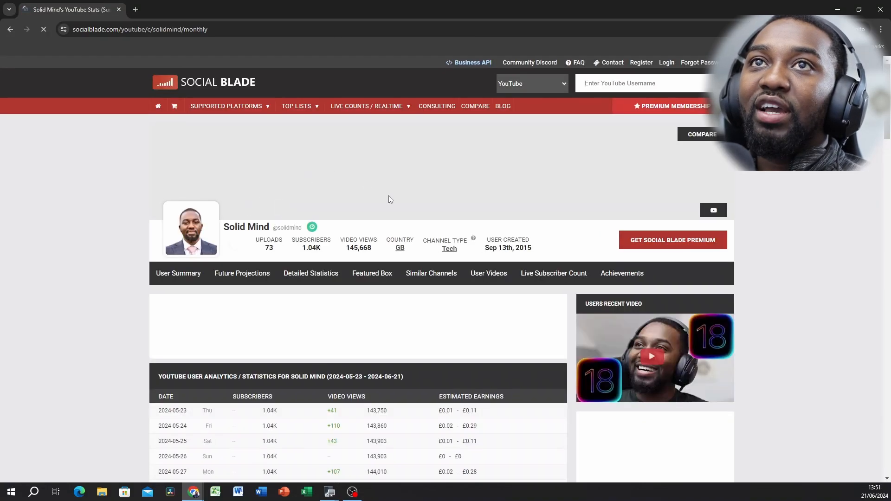
{"action": "scroll", "scroll_direction": "down", "scroll_amount": 3}
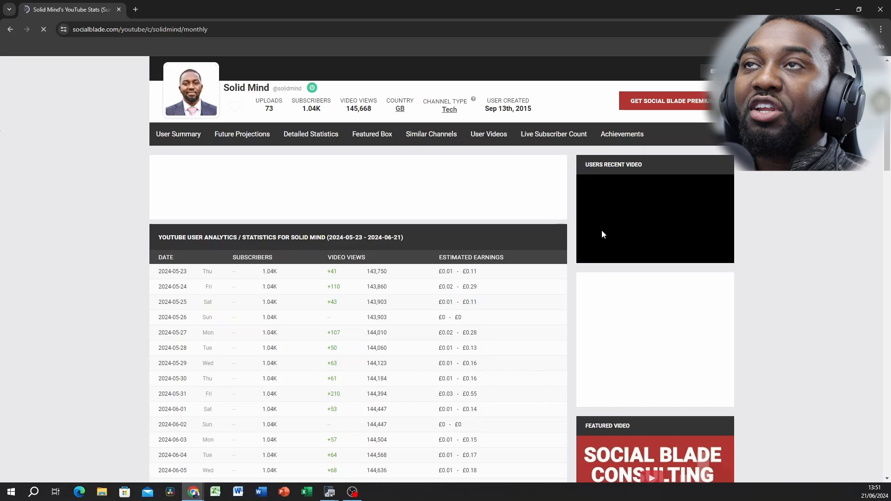
{"action": "scroll", "scroll_direction": "down", "scroll_amount": 3}
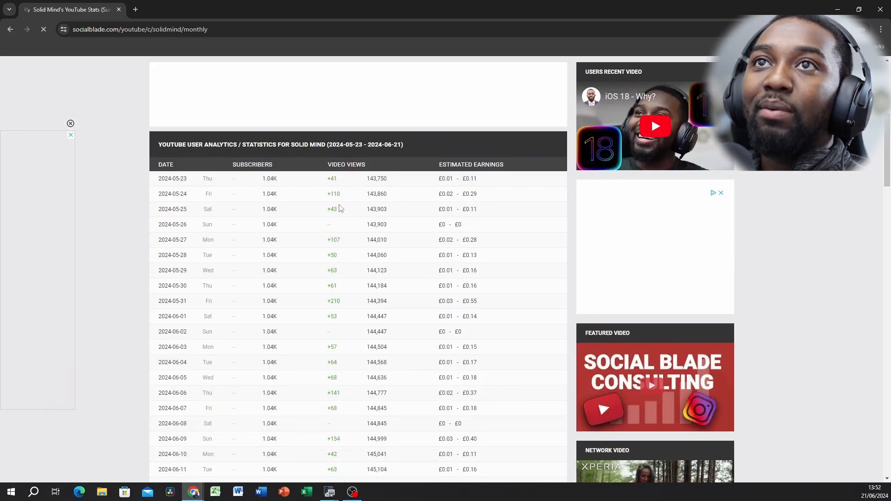
{"action": "scroll", "scroll_direction": "down", "scroll_amount": 3}
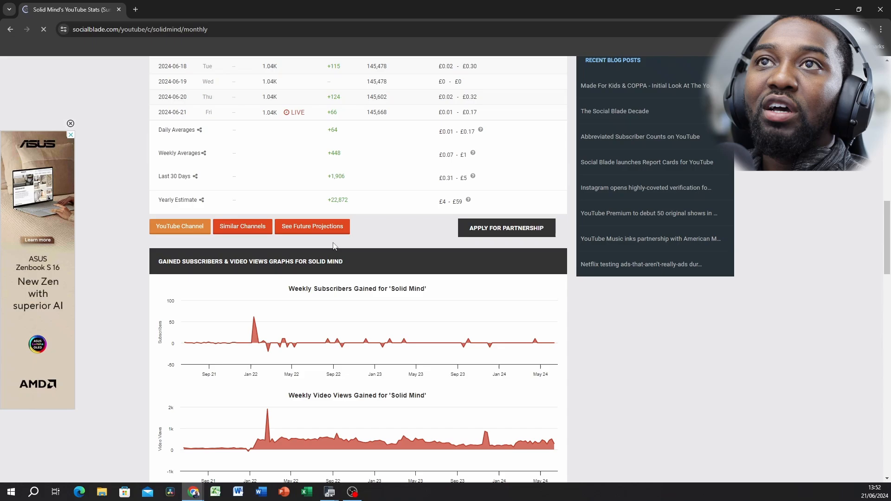
{"action": "scroll", "scroll_direction": "down", "scroll_amount": 3}
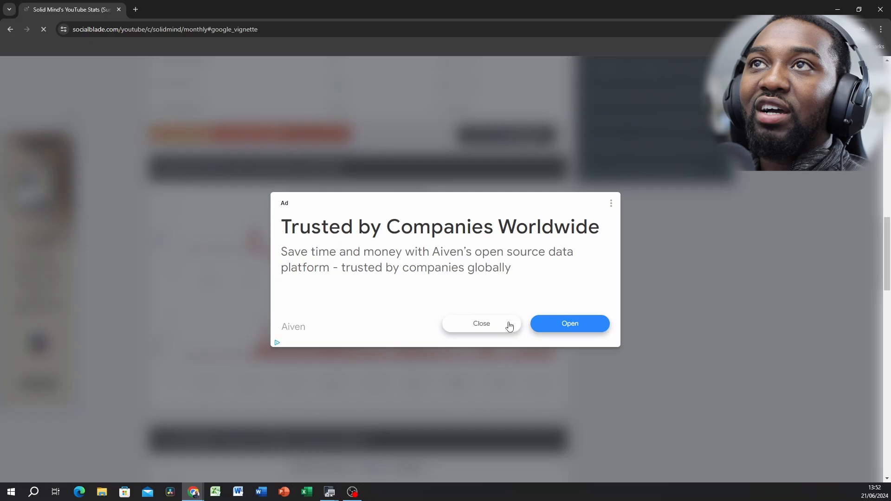
{"action": "mouse_move", "coordinate": [559, 281]}
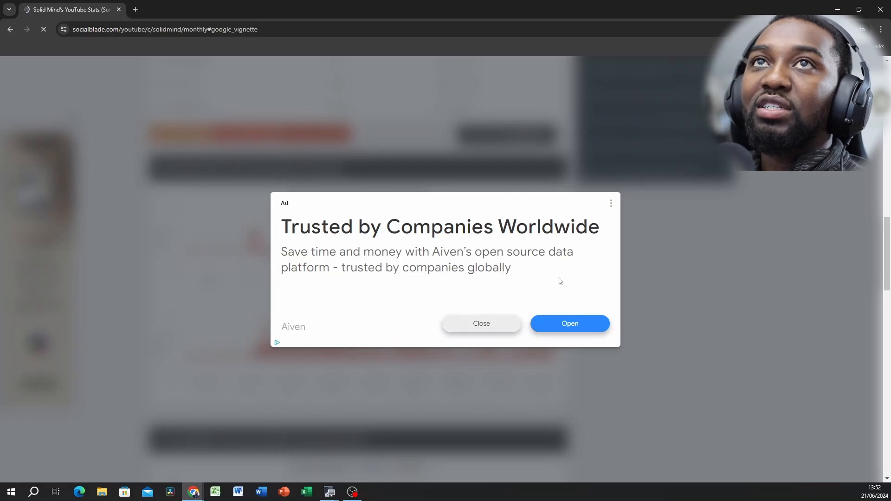
- Dismiss the ad and review the five-year prediction table and Future Subscribers chart
{"action": "left_click", "coordinate": [481, 323]}
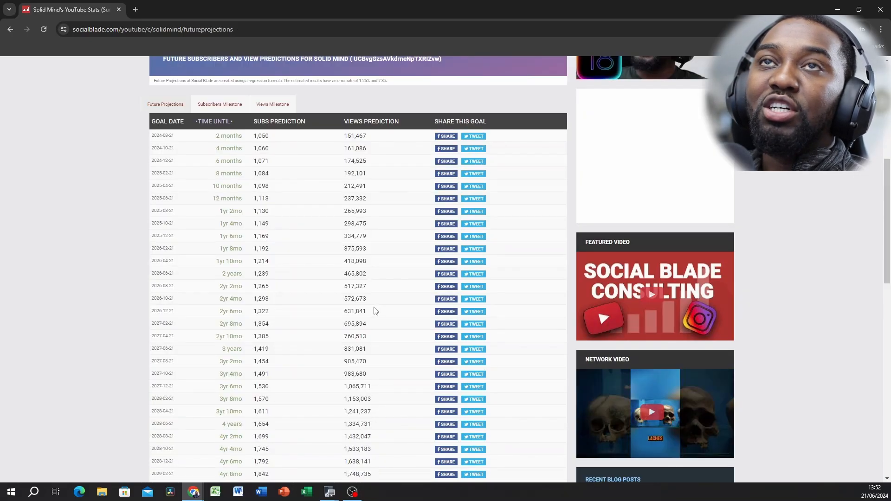
{"action": "scroll", "scroll_direction": "down", "scroll_amount": 3}
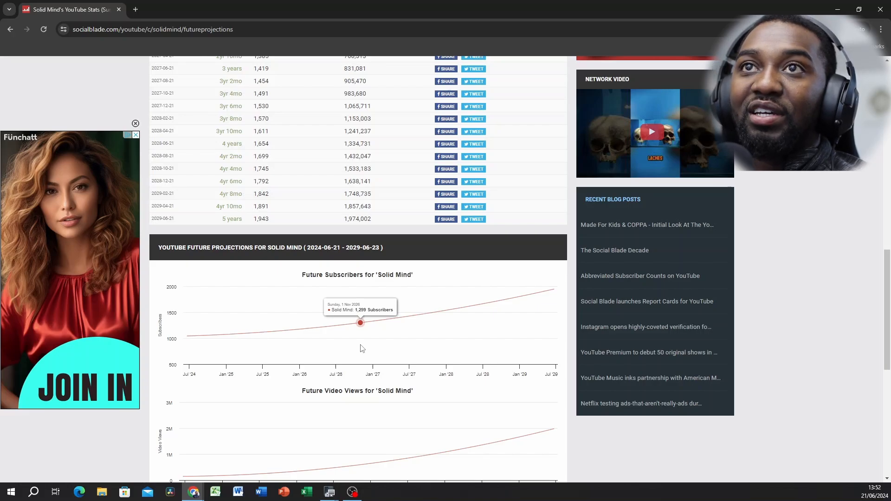
{"action": "mouse_move", "coordinate": [358, 319]}
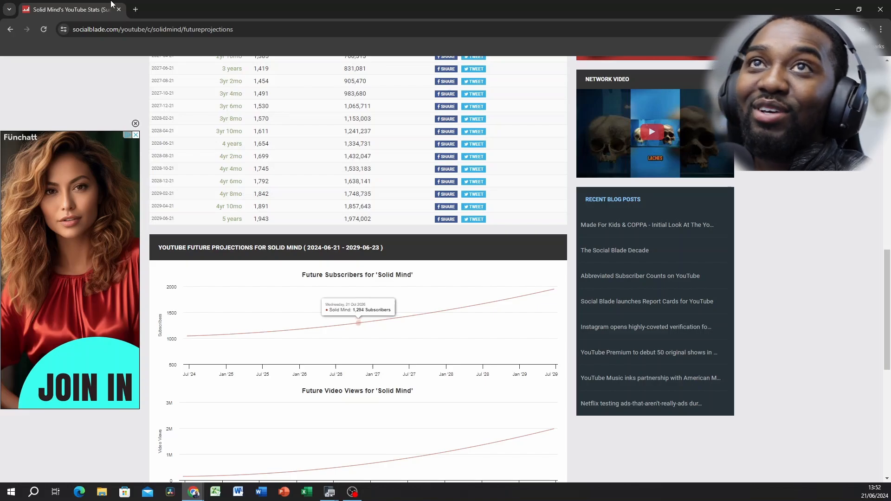
{"action": "mouse_move", "coordinate": [264, 240]}
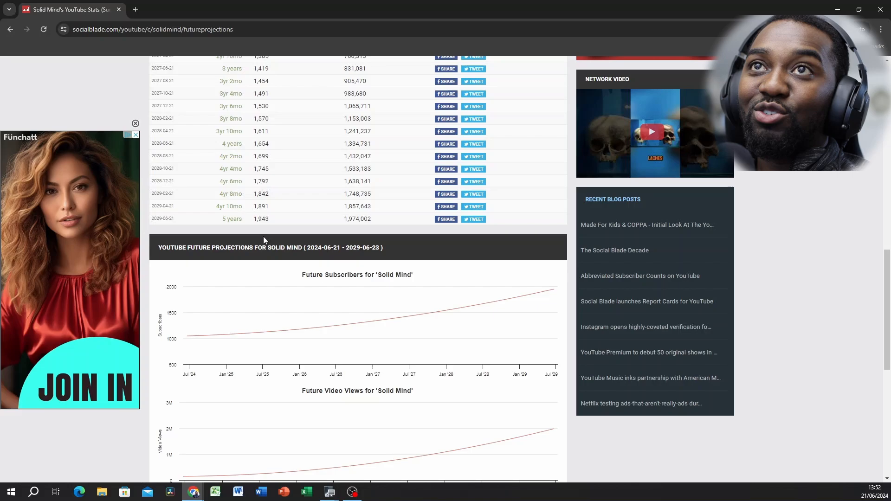
{"action": "scroll", "scroll_direction": "up", "scroll_amount": 3}
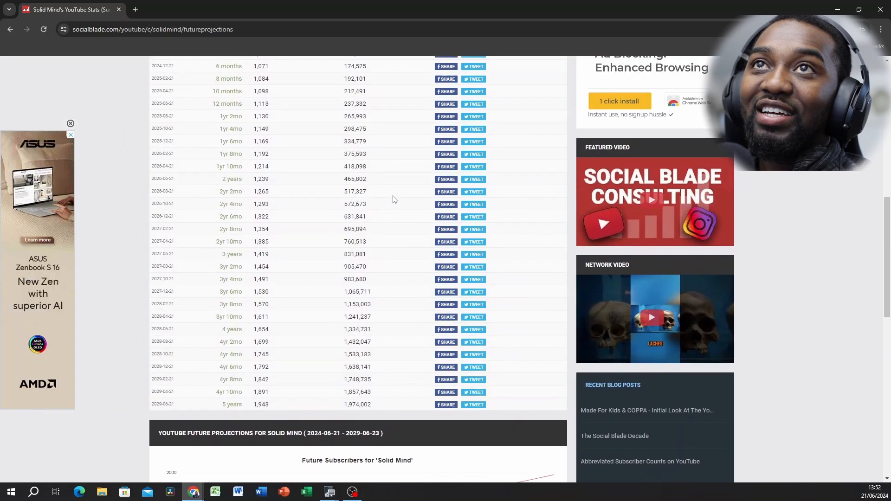